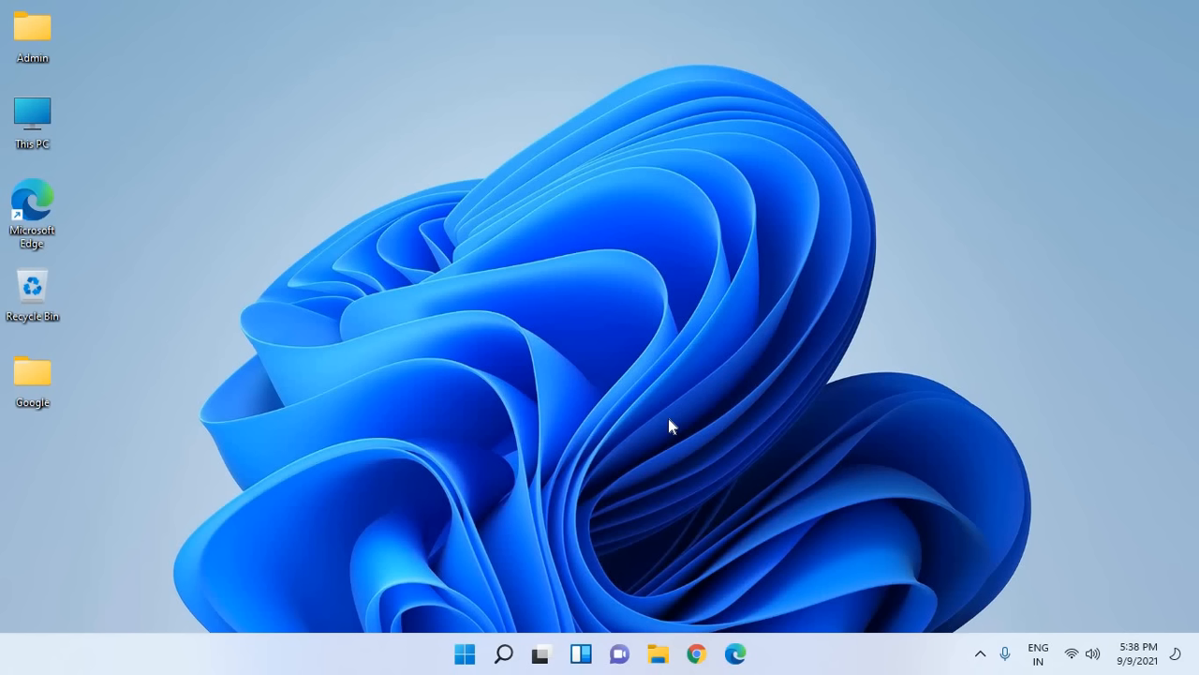
{"action": "mouse_move", "coordinate": [1054, 107]}
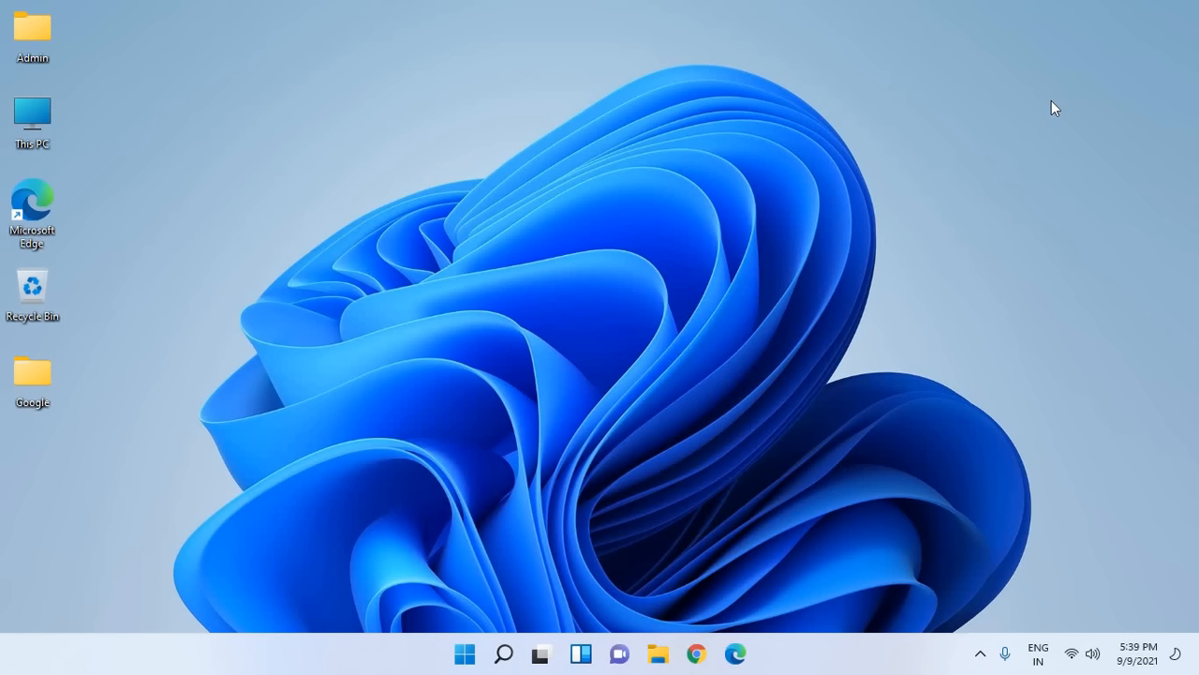
{"action": "mouse_move", "coordinate": [968, 39]}
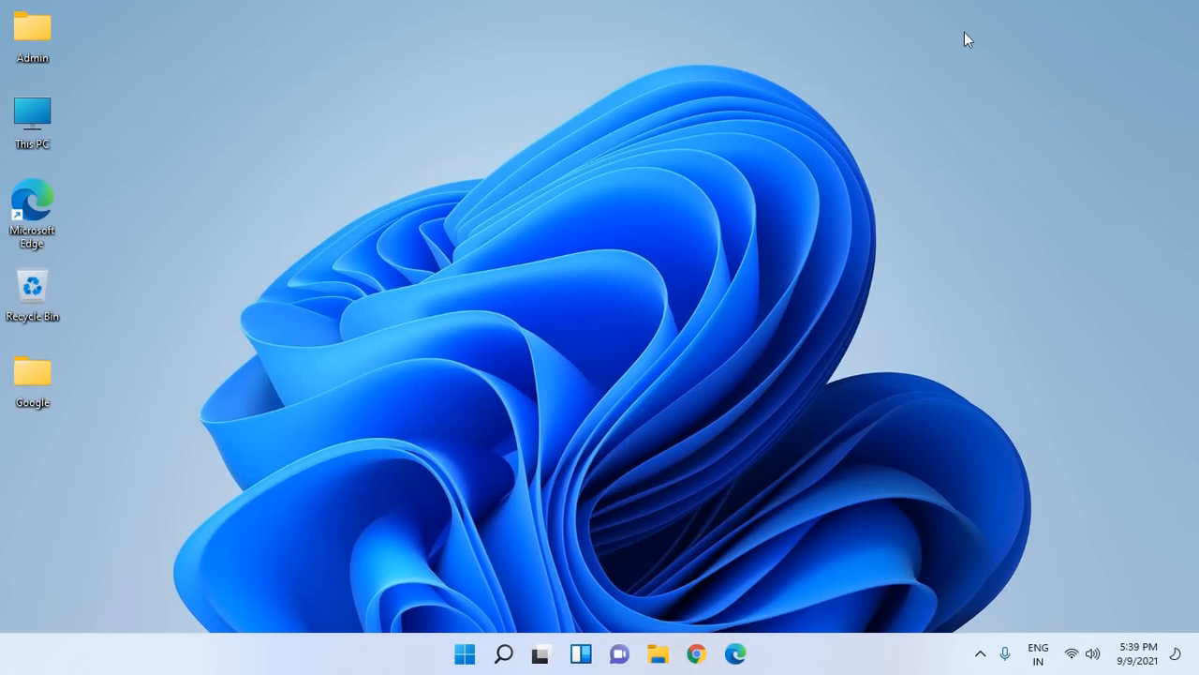
{"action": "mouse_move", "coordinate": [912, 70]}
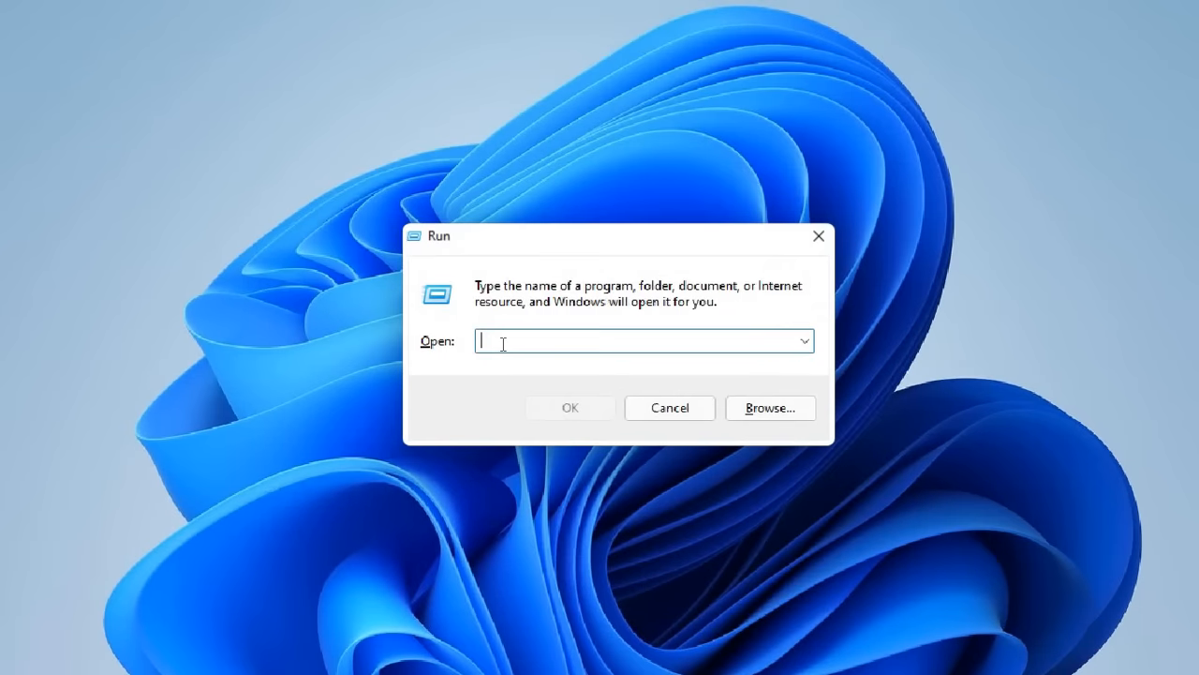
- Open the Windows Prefetch folder by running 'prefetch' and granting permission
{"action": "type", "text": "pre"}
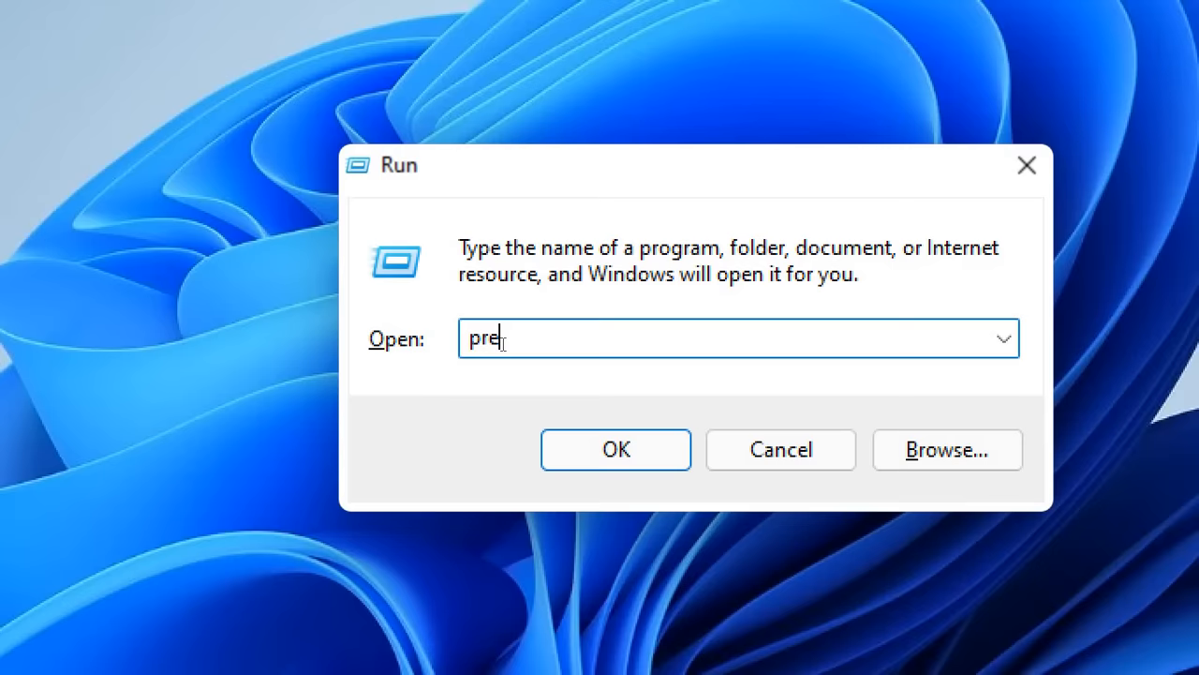
{"action": "type", "text": "fetch"}
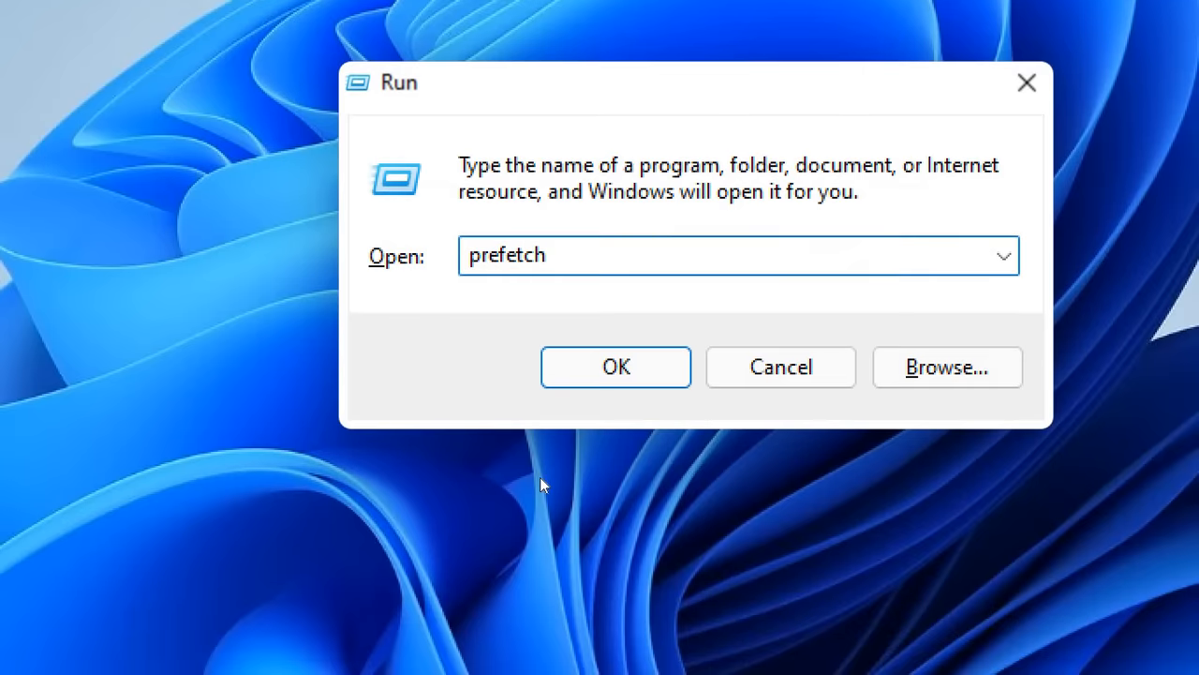
{"action": "left_click", "coordinate": [616, 367]}
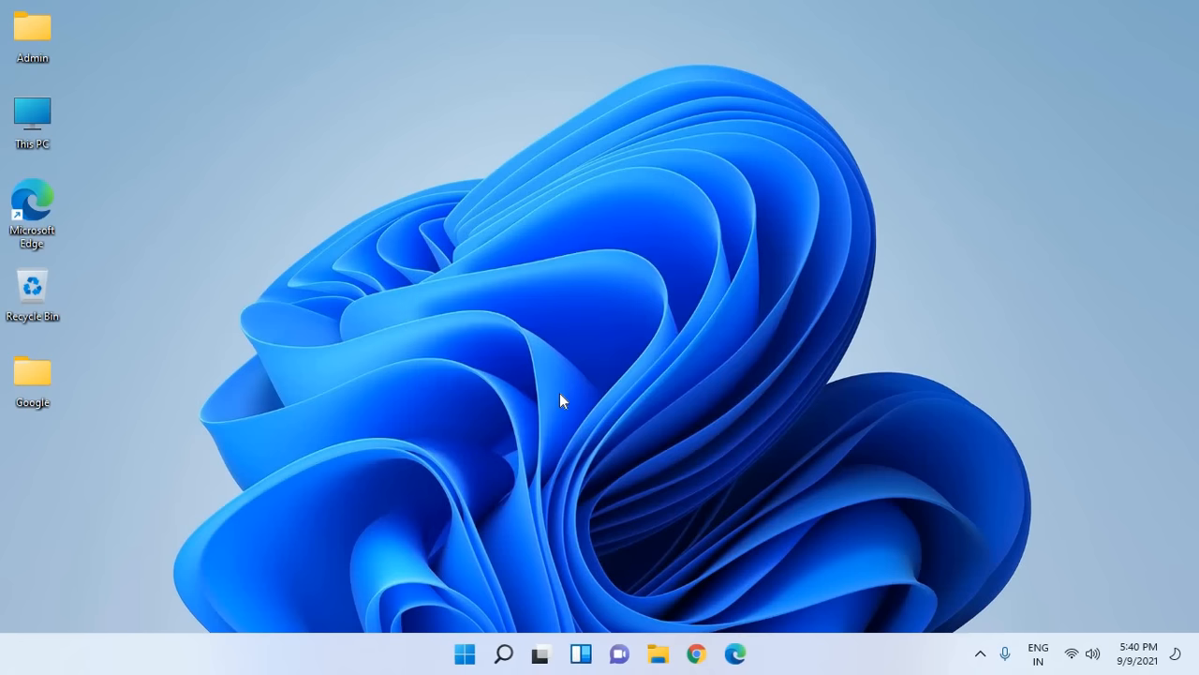
{"action": "left_click", "coordinate": [658, 653]}
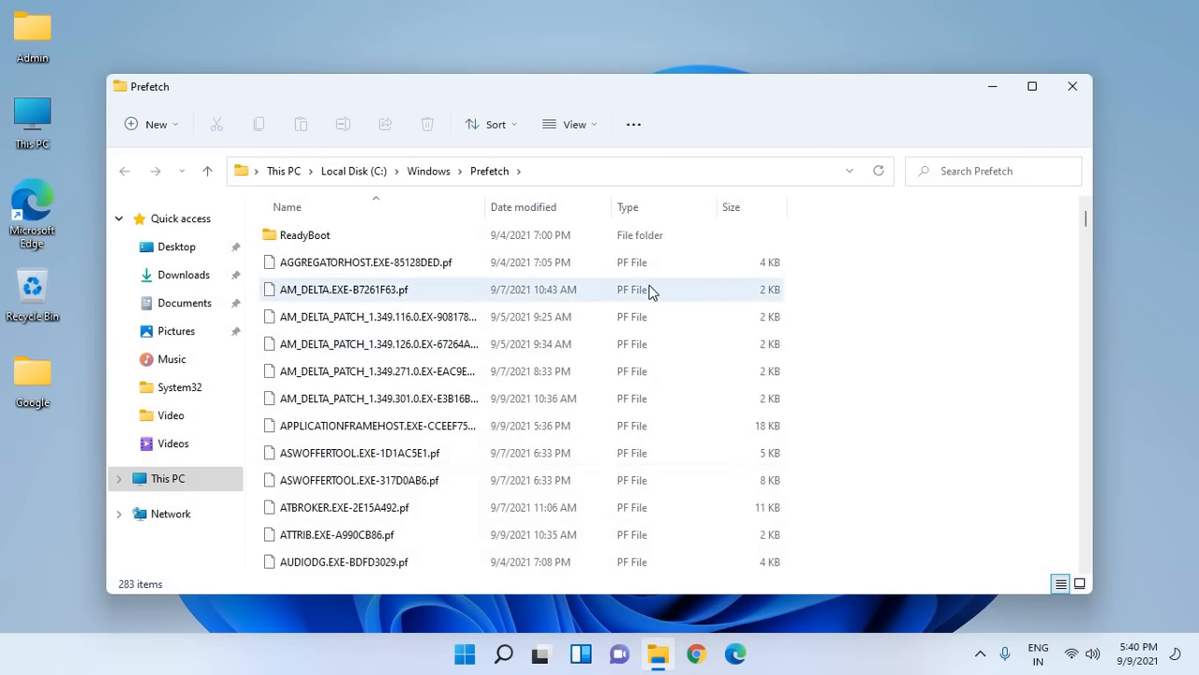
- Select all 283 Prefetch items, permanently delete them, and close the emptied window
{"action": "left_click", "coordinate": [375, 316]}
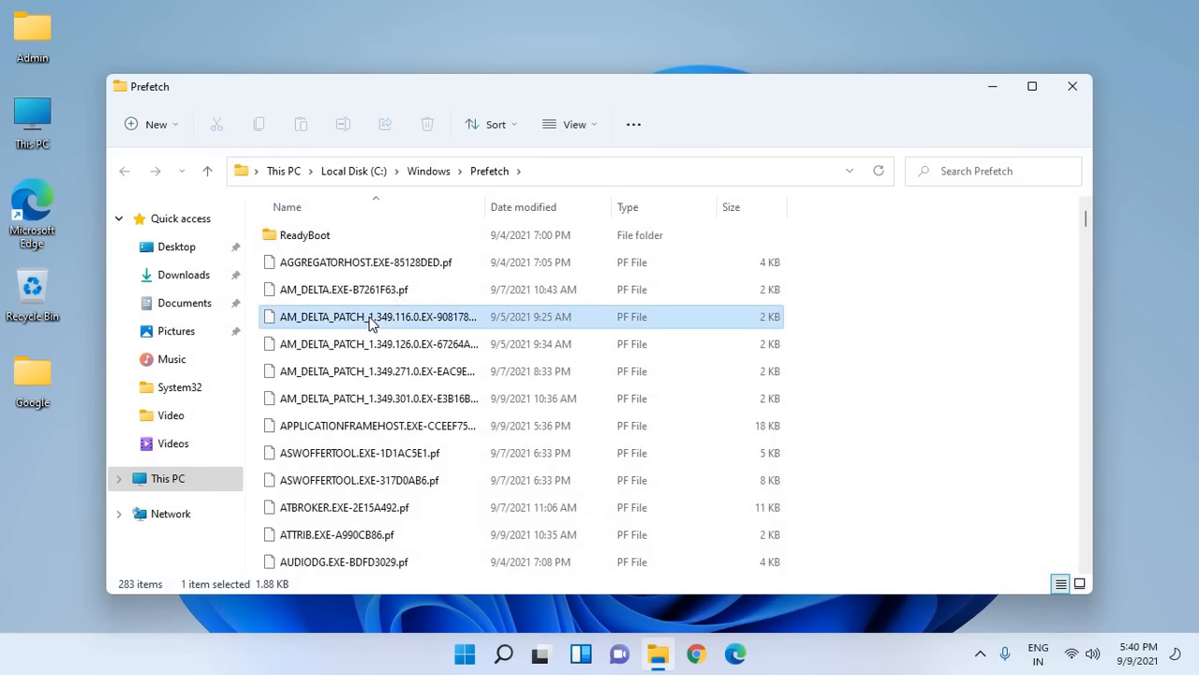
{"action": "left_click", "coordinate": [365, 262]}
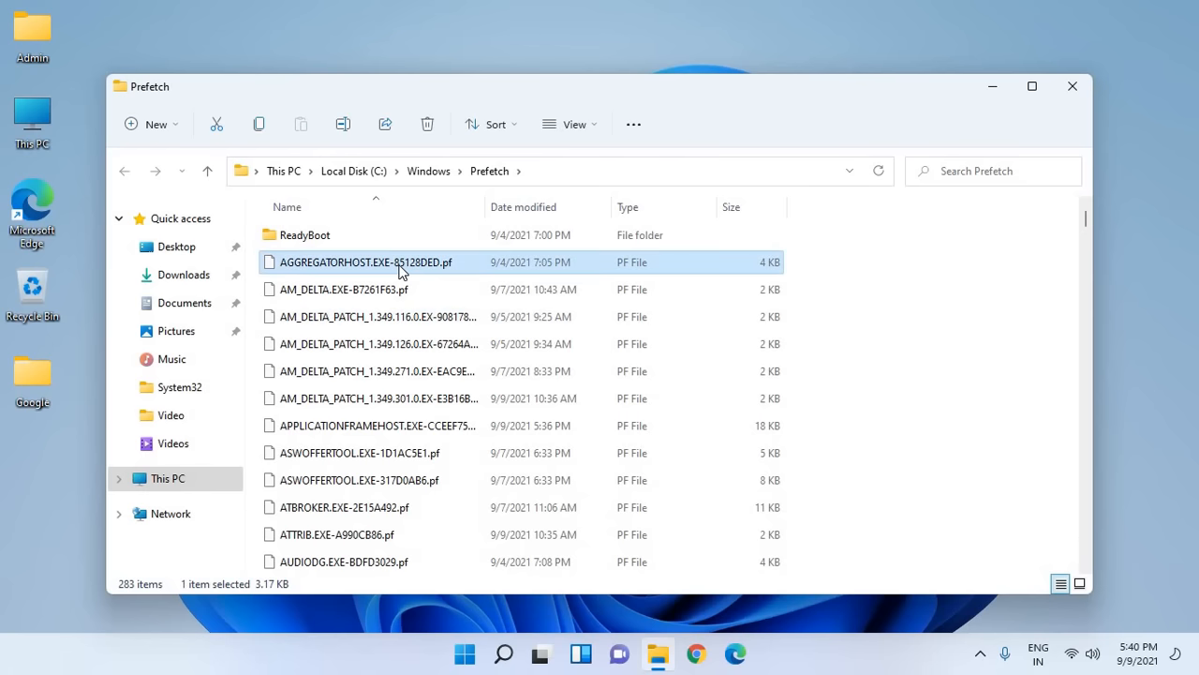
{"action": "key", "text": "ctrl+a"}
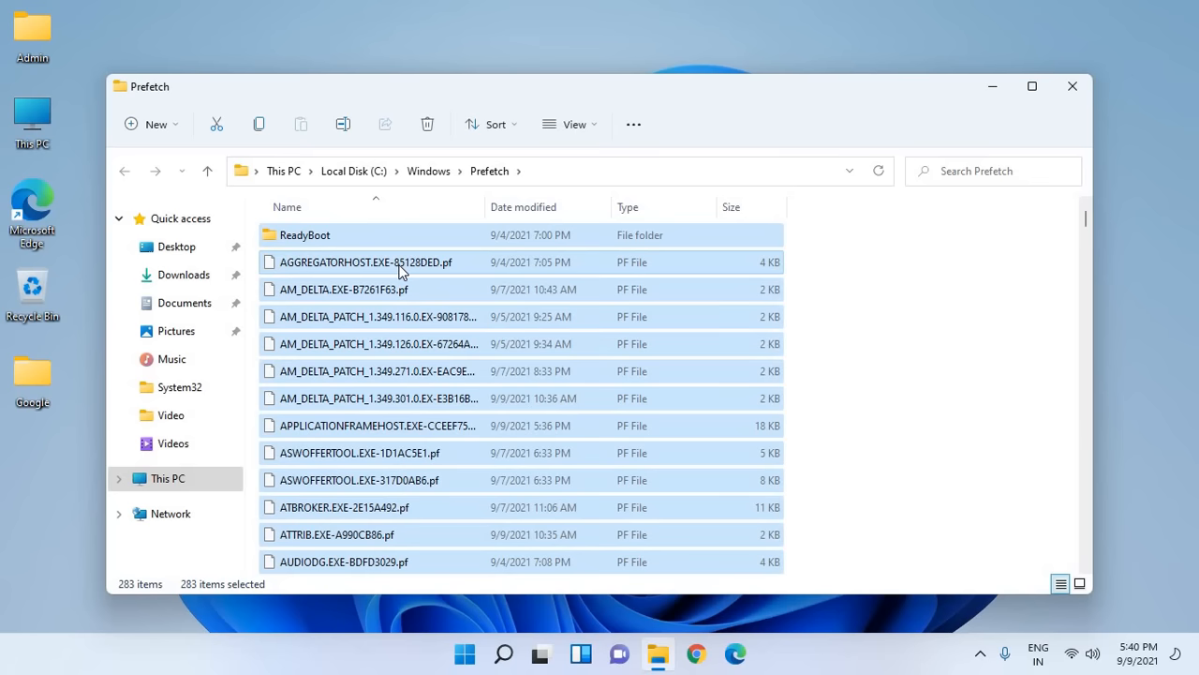
{"action": "left_click", "coordinate": [427, 124]}
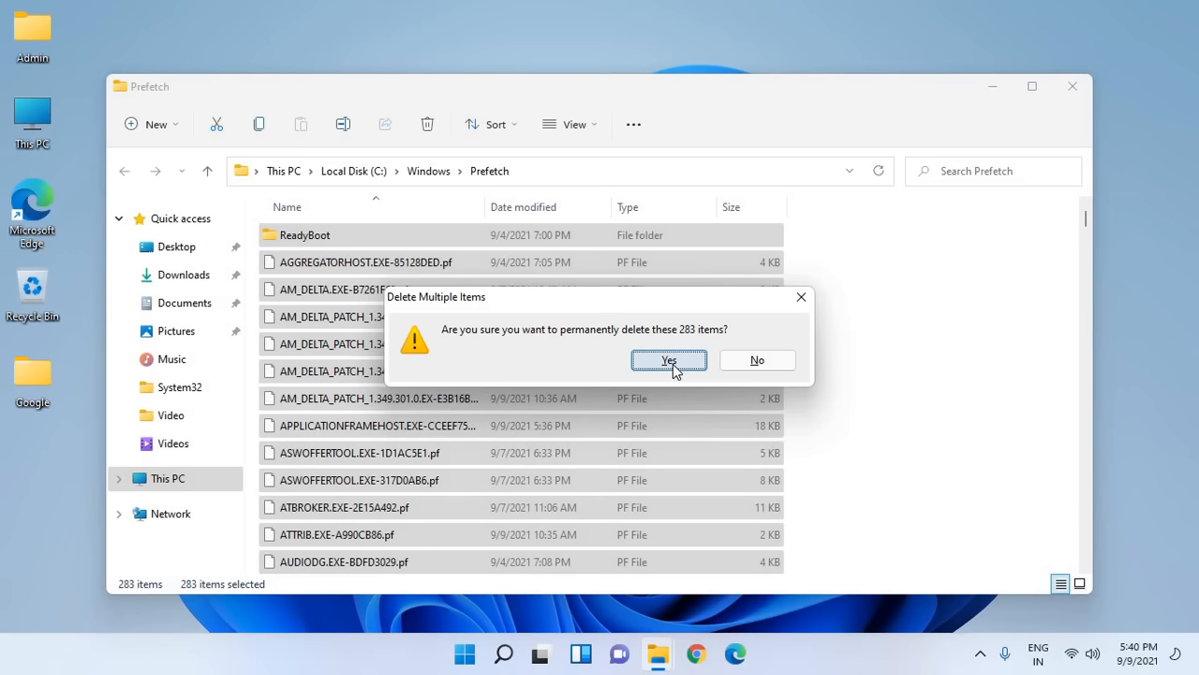
{"action": "left_click", "coordinate": [668, 359]}
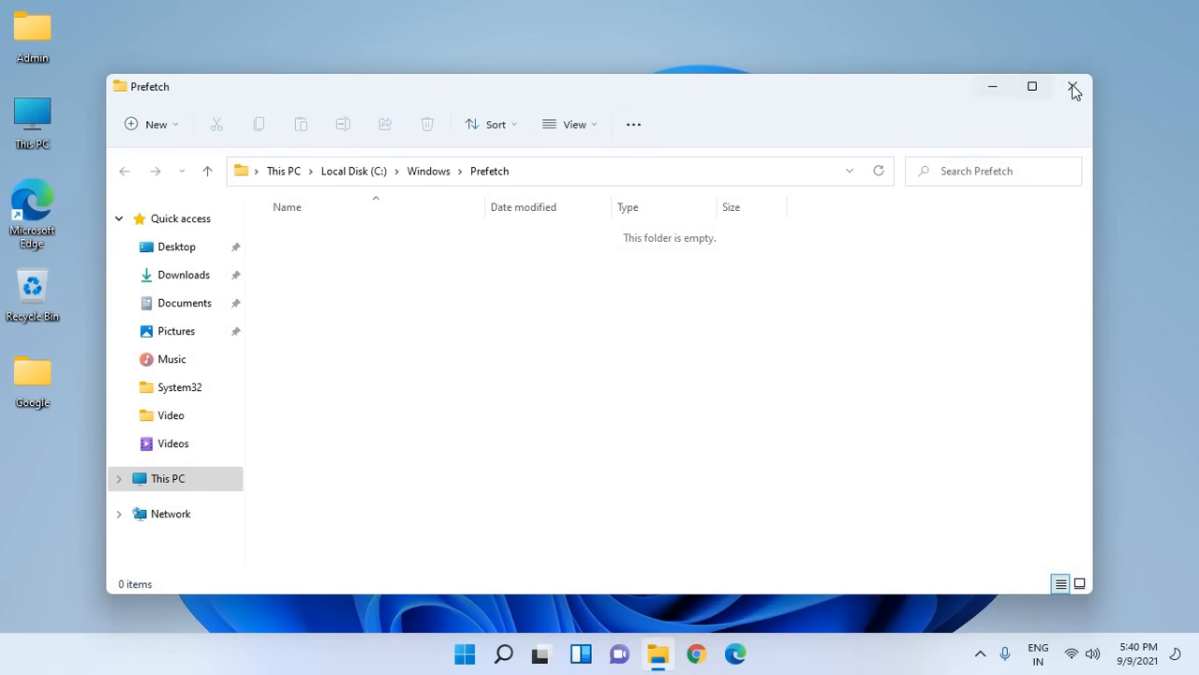
{"action": "left_click", "coordinate": [1074, 86]}
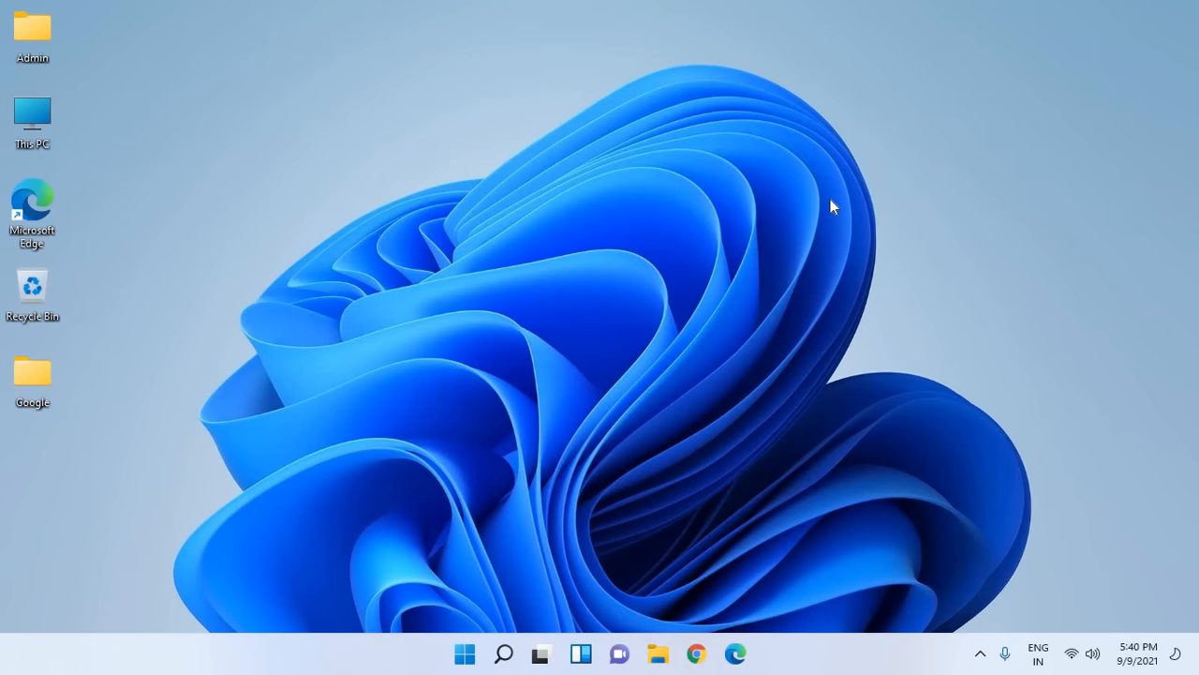
- Run 'temp' and grant permission to open the Windows Temp folder
{"action": "key", "text": "Win+r"}
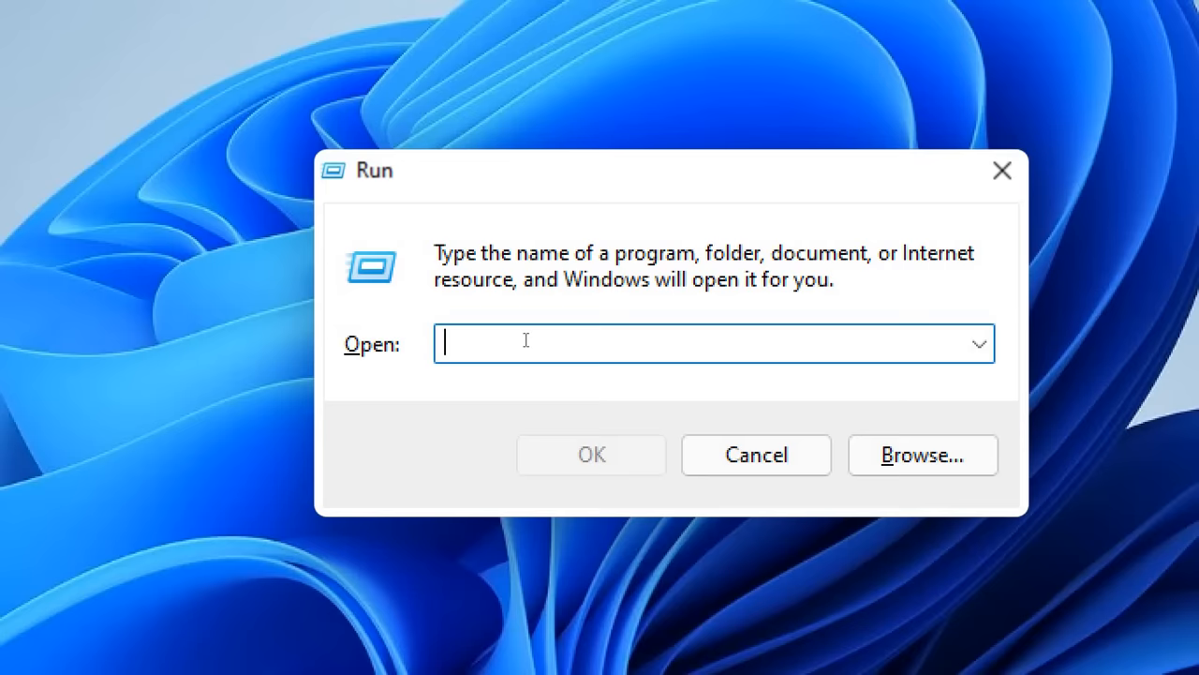
{"action": "type", "text": "temp"}
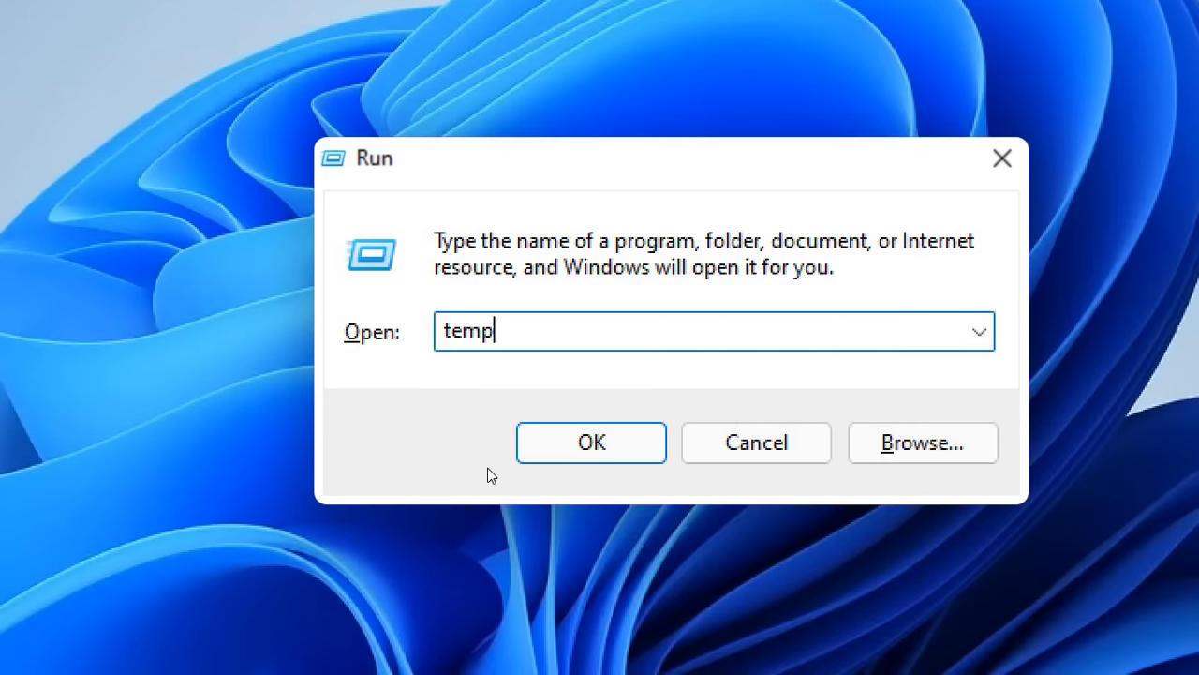
{"action": "left_click", "coordinate": [591, 441]}
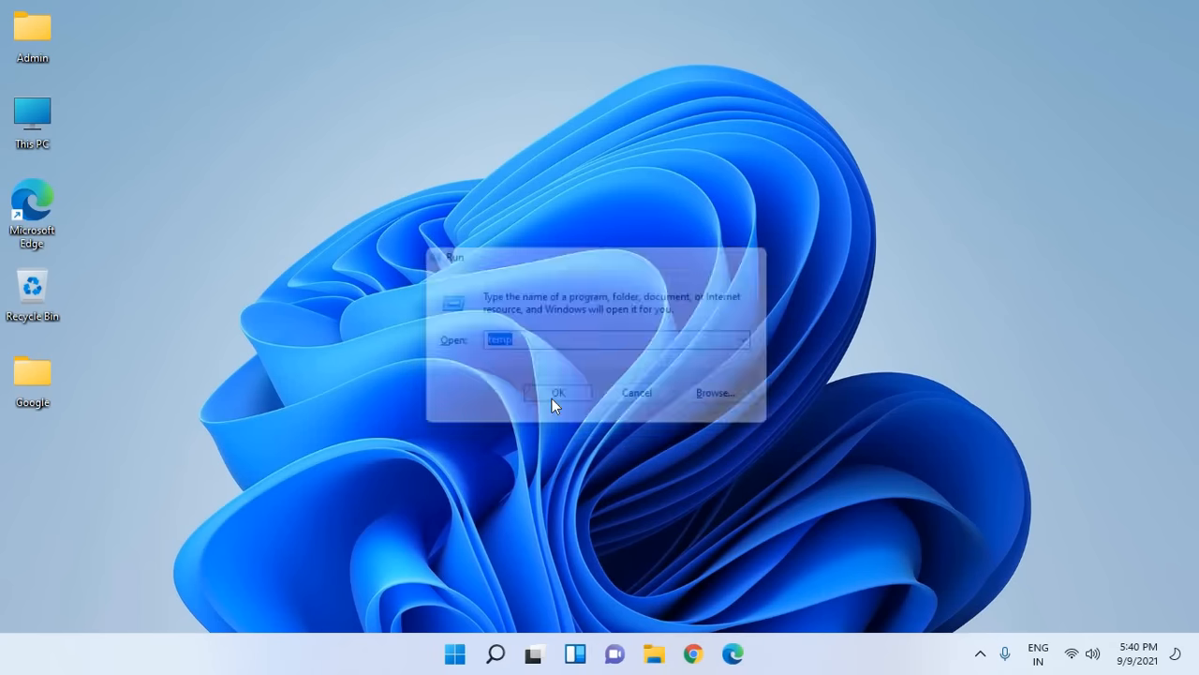
{"action": "left_click", "coordinate": [557, 391]}
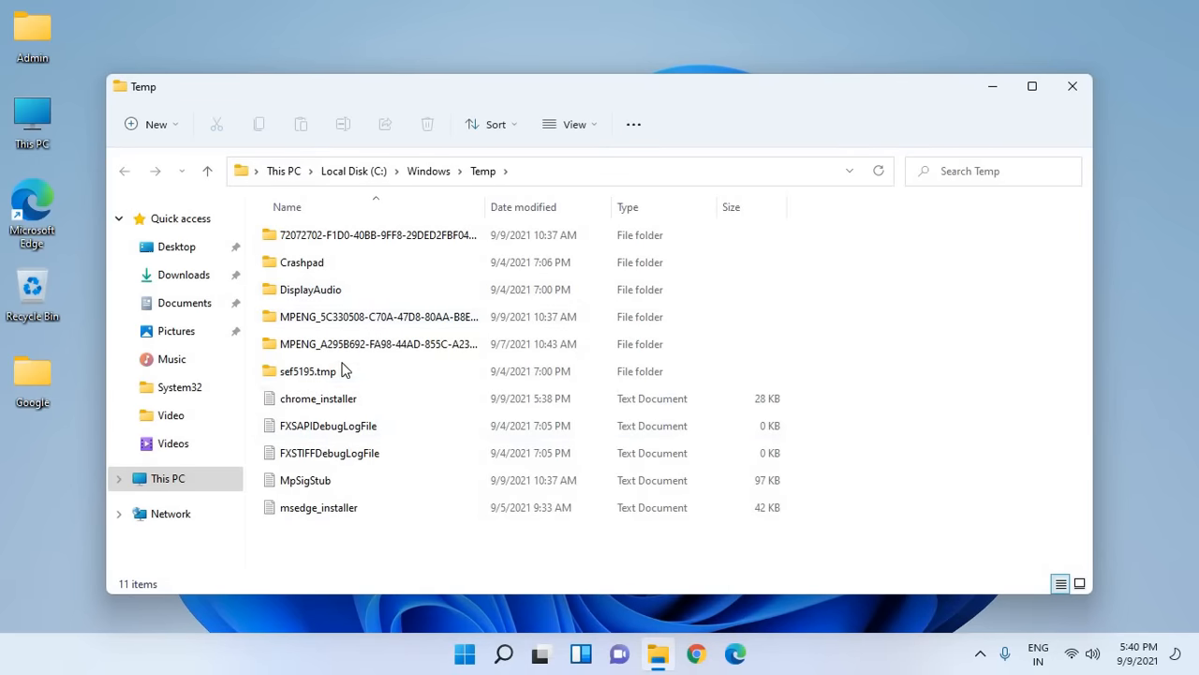
- Select all 11 Temp folder items and confirm permanently deleting them
{"action": "left_click", "coordinate": [307, 371]}
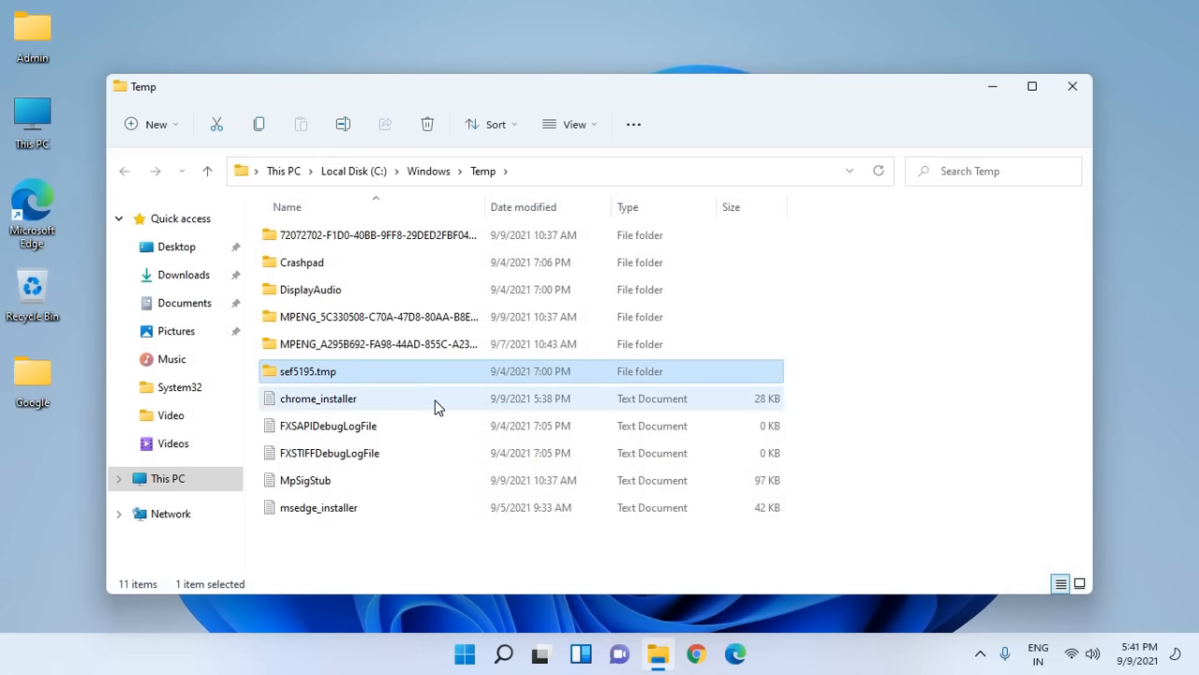
{"action": "mouse_move", "coordinate": [431, 398]}
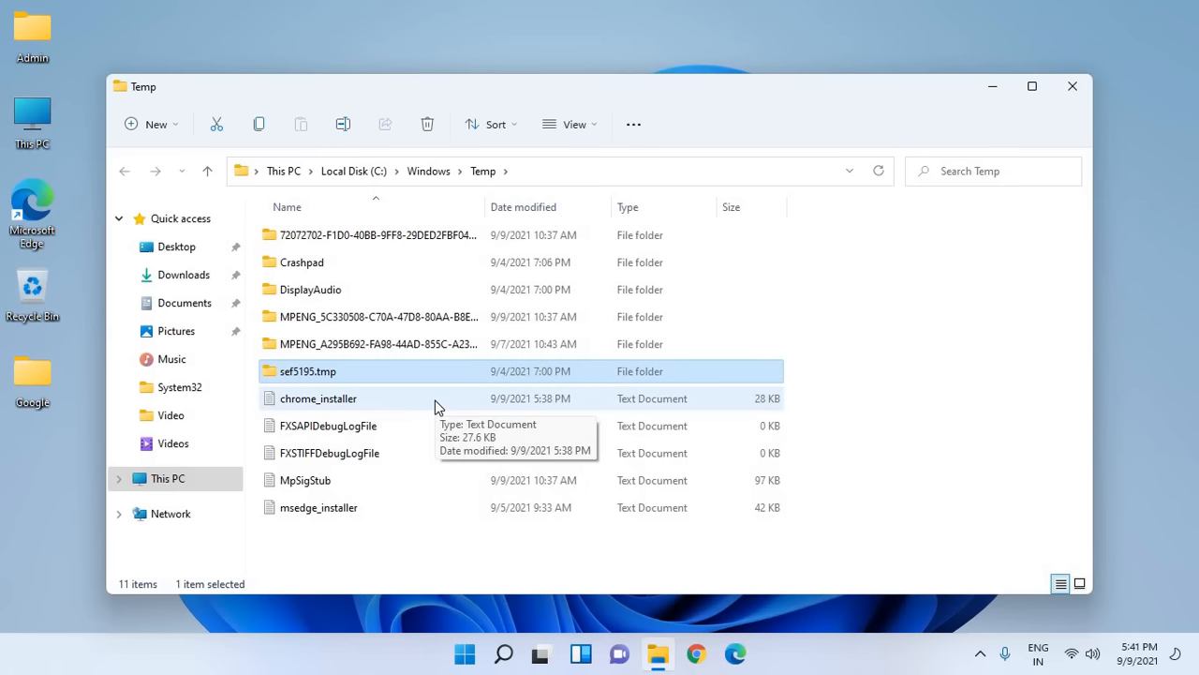
{"action": "mouse_move", "coordinate": [323, 300]}
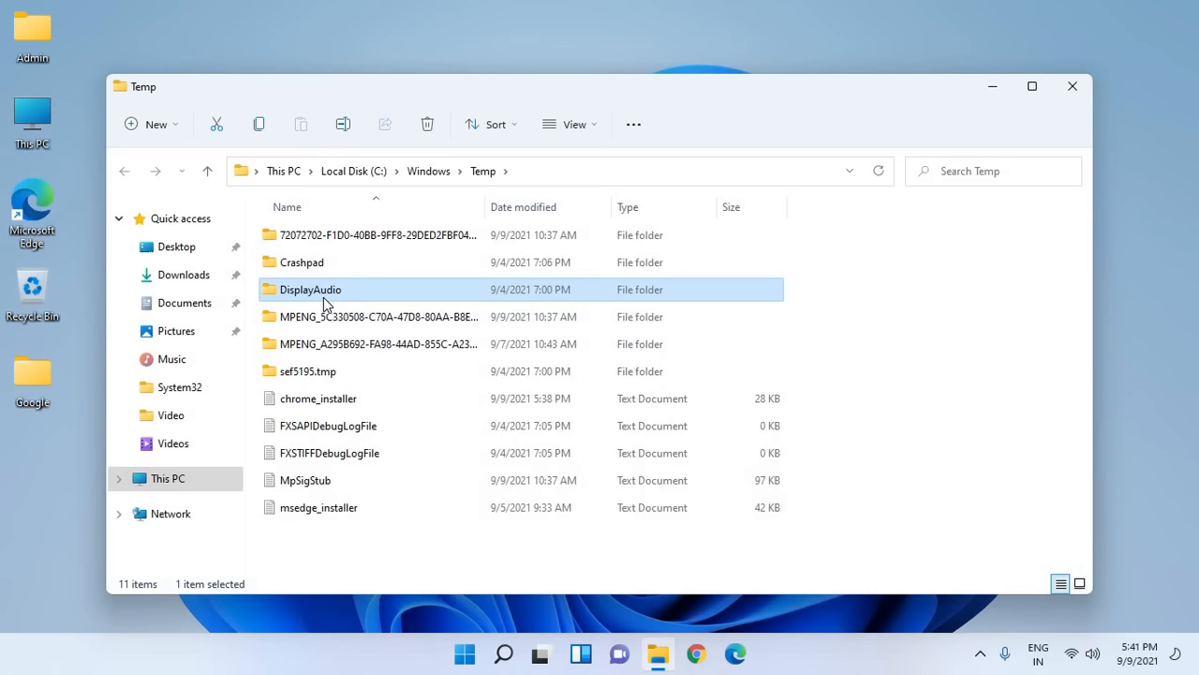
{"action": "key", "text": "ctrl+a"}
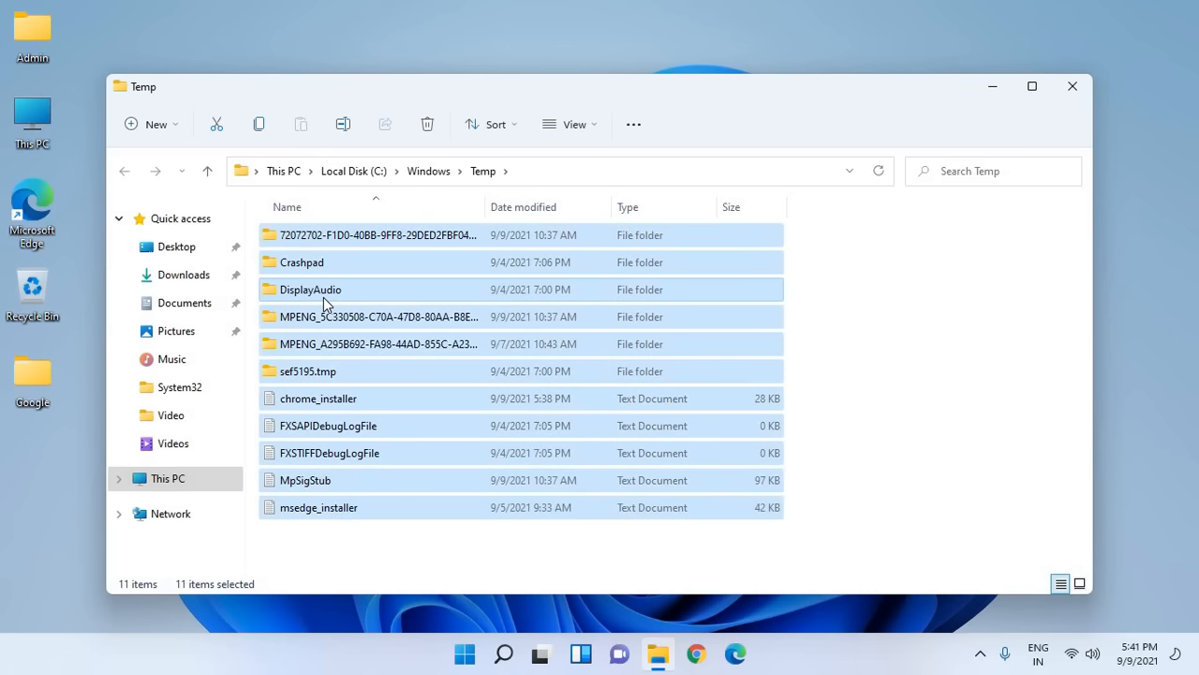
{"action": "left_click", "coordinate": [426, 124]}
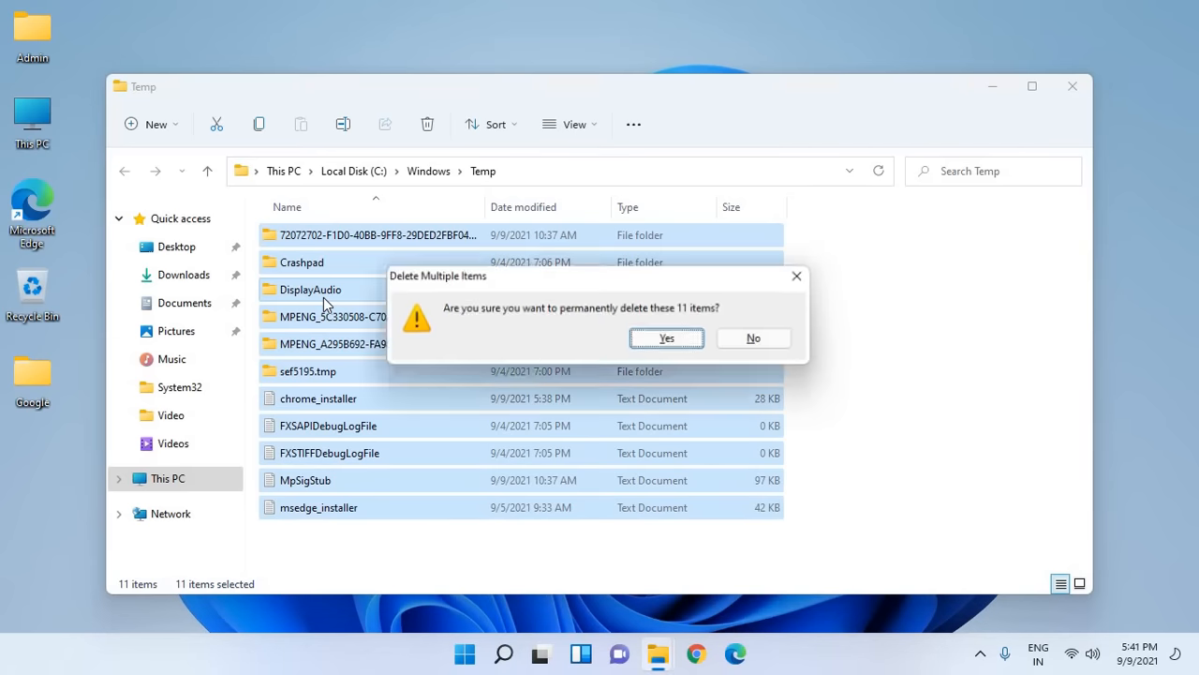
{"action": "left_click", "coordinate": [666, 337]}
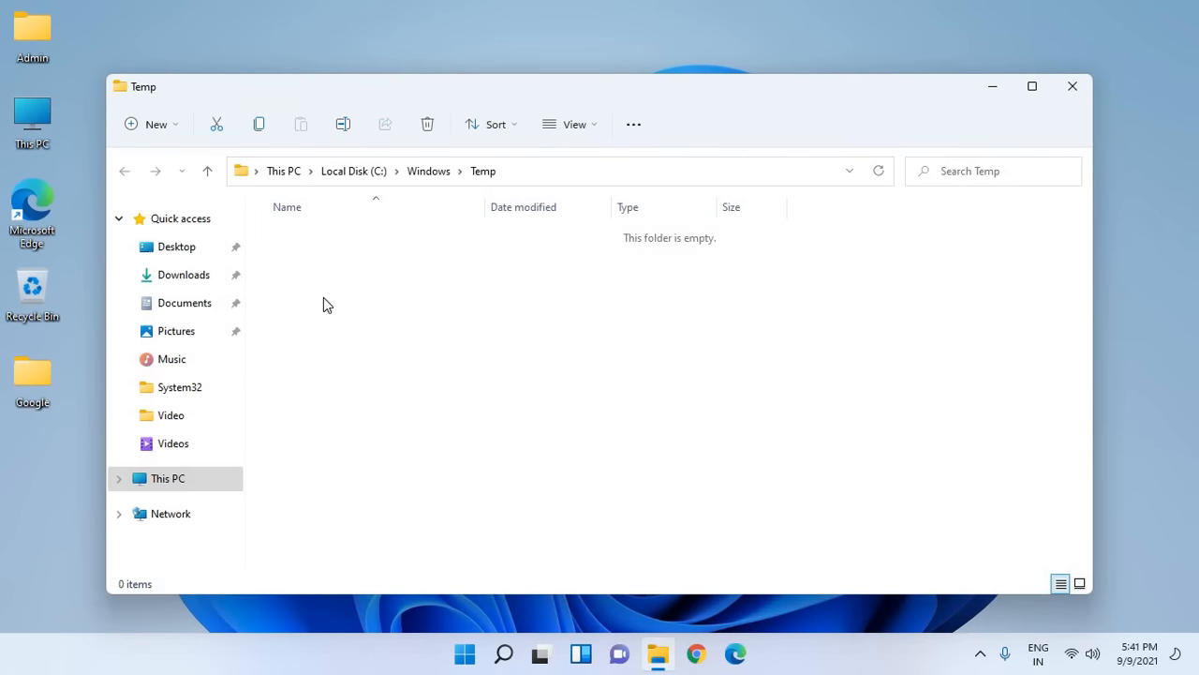
{"action": "mouse_move", "coordinate": [487, 171]}
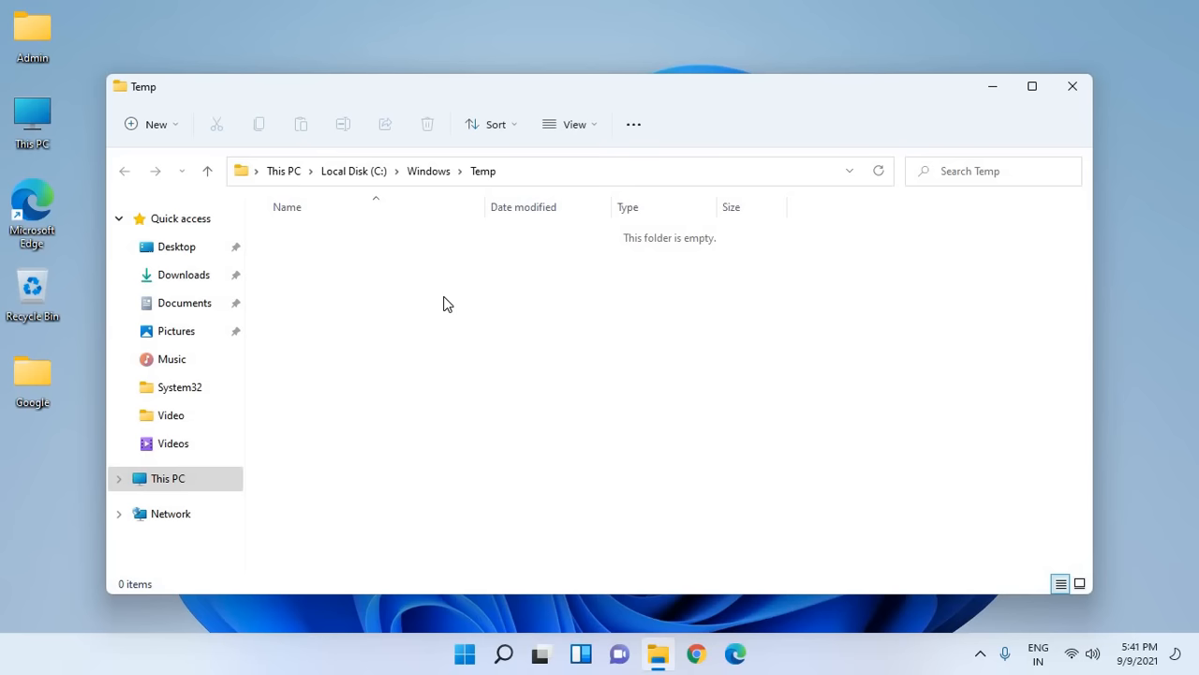
{"action": "mouse_move", "coordinate": [1073, 86]}
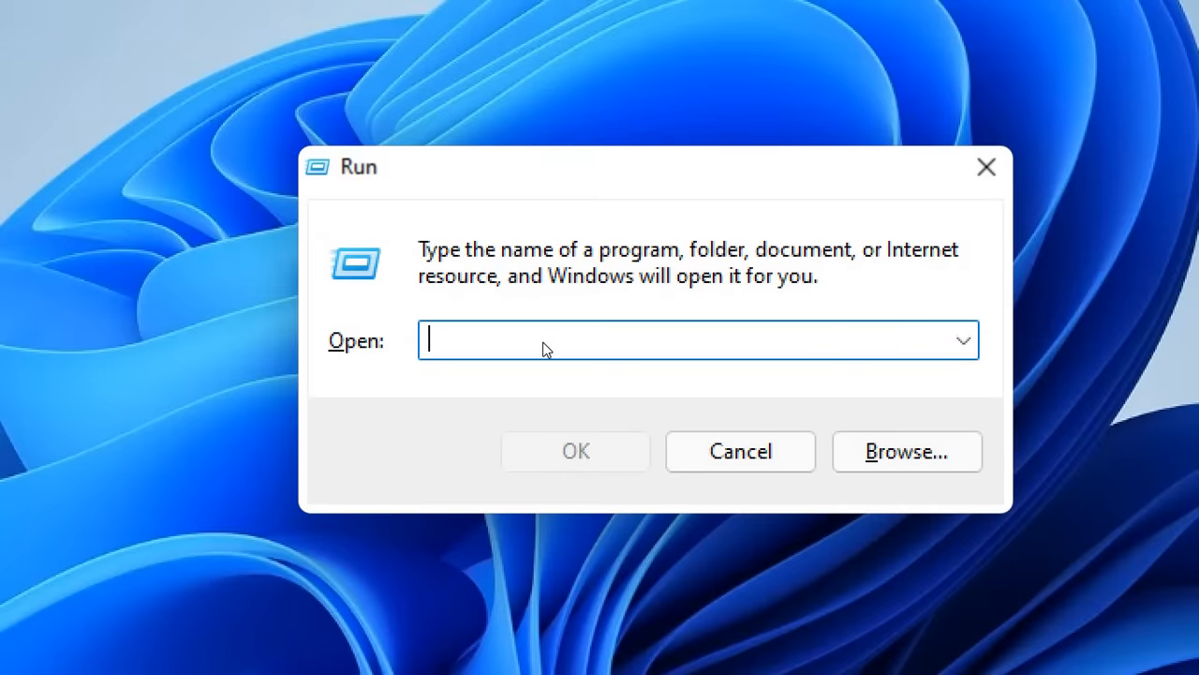
- Enter '%temp%' in the Run dialog's Open field
{"action": "type", "text": "%"}
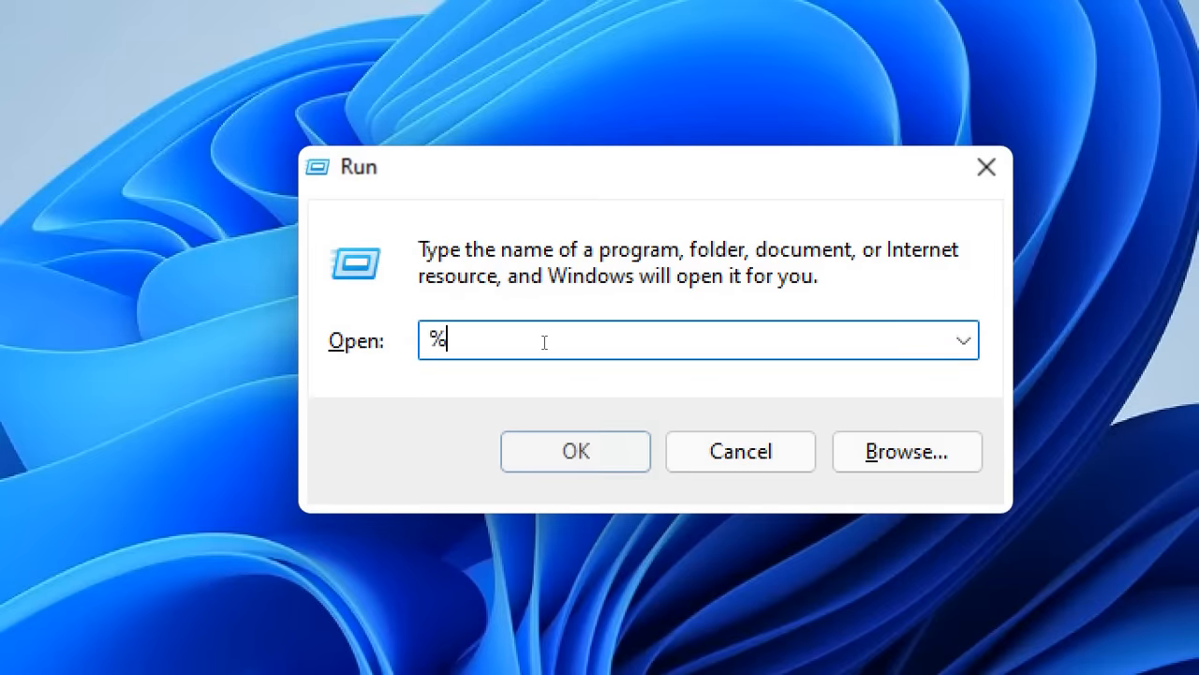
{"action": "type", "text": "temp"}
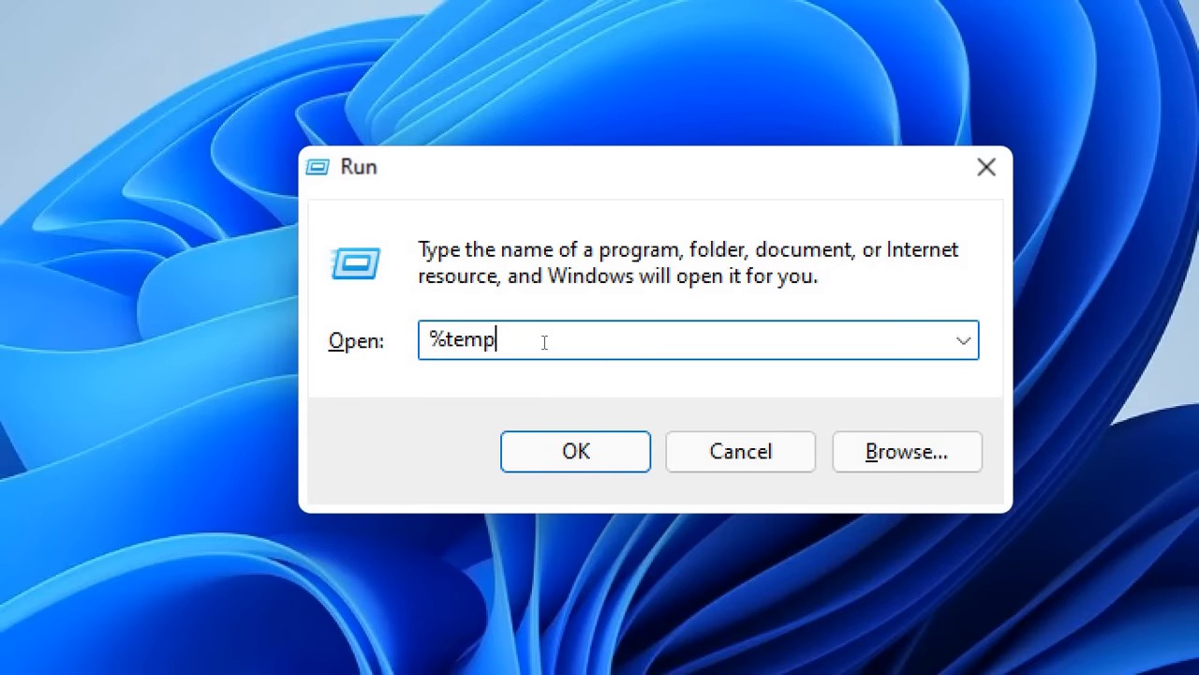
{"action": "type", "text": "%"}
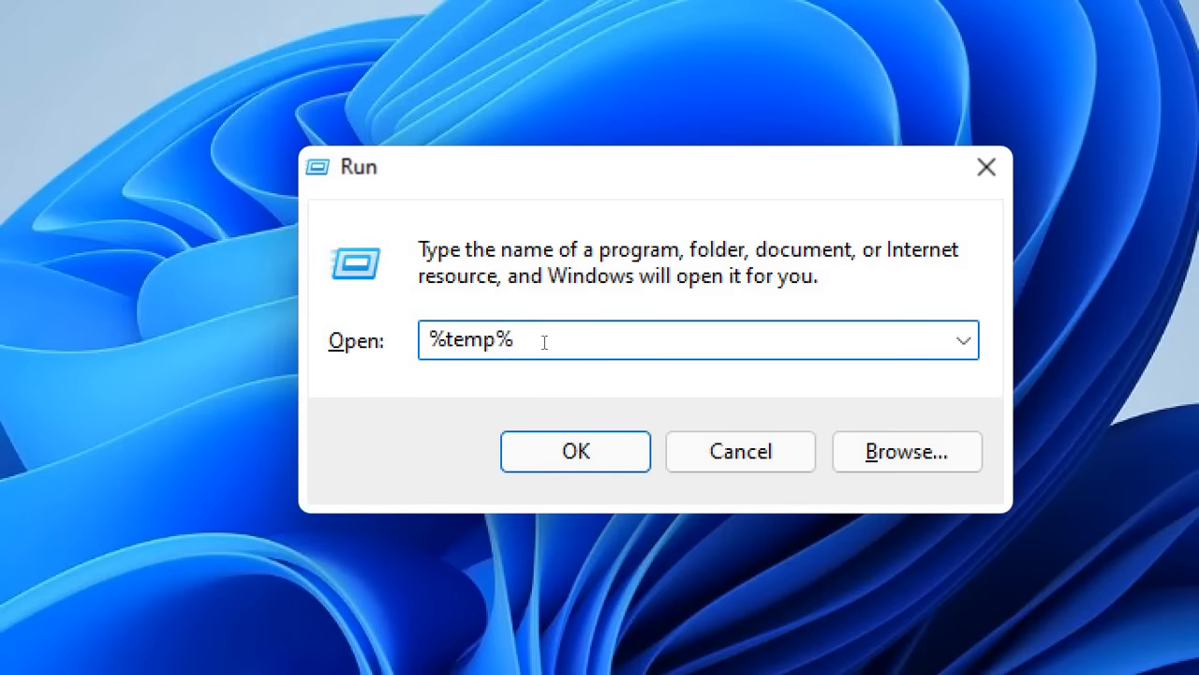
{"action": "mouse_move", "coordinate": [525, 387]}
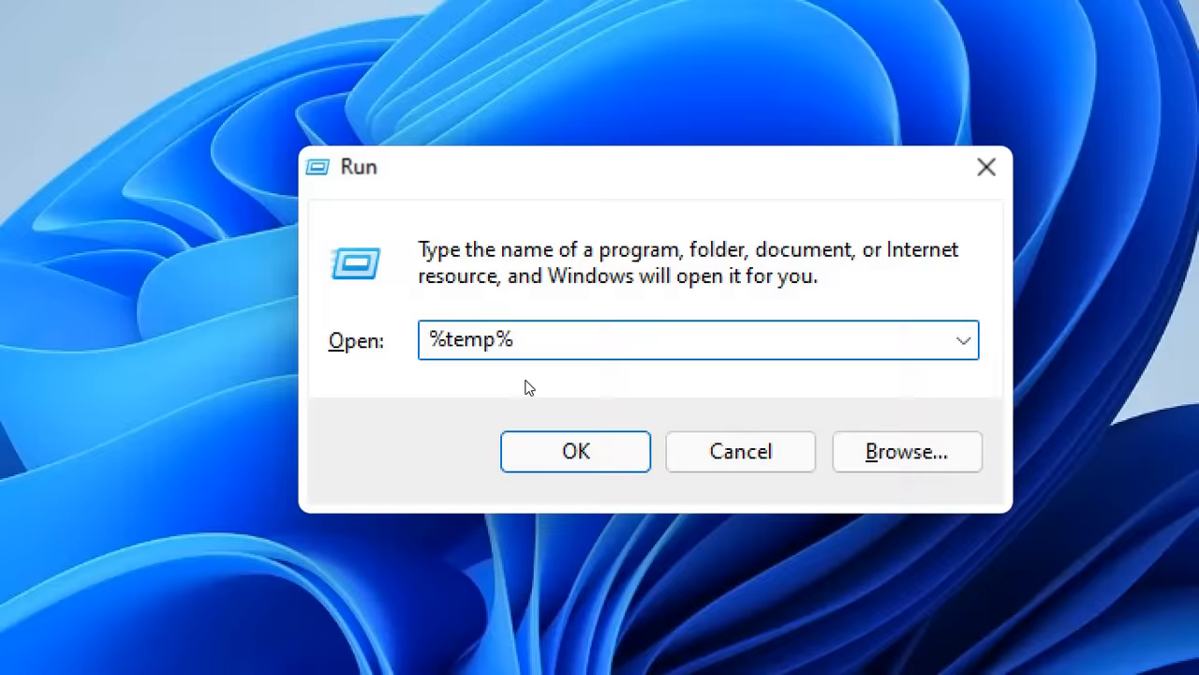
- Submit %temp% to open the user's Temp folder and select one TMP file
{"action": "left_click", "coordinate": [576, 451]}
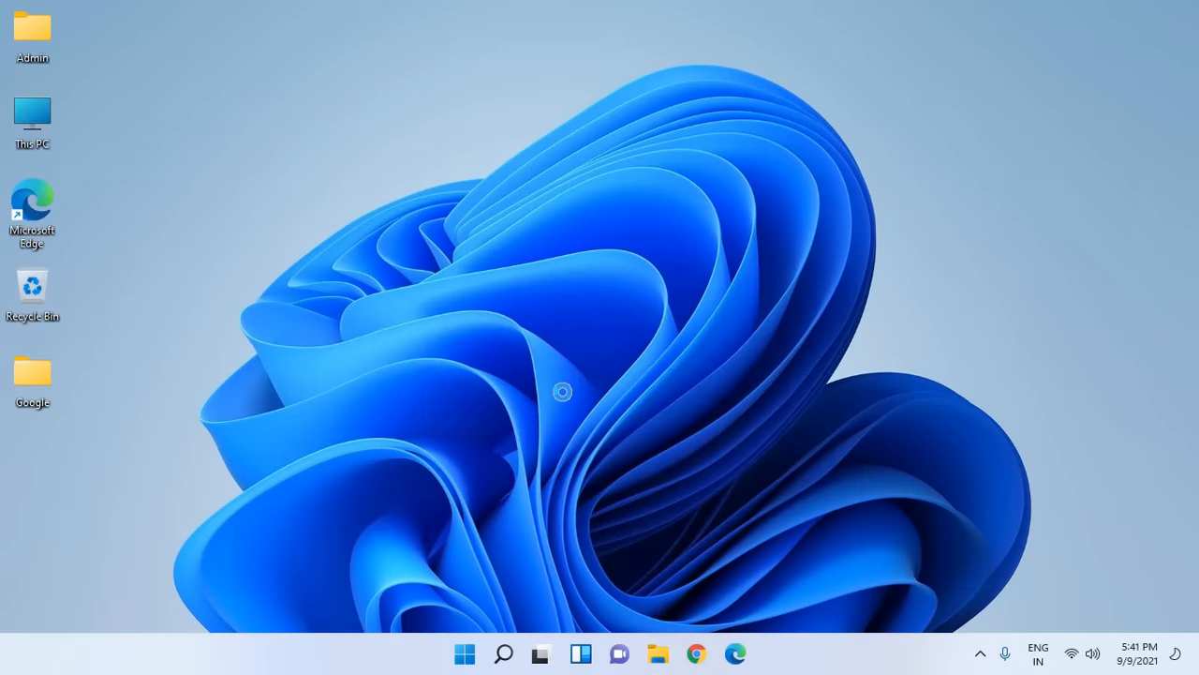
{"action": "left_click", "coordinate": [658, 653]}
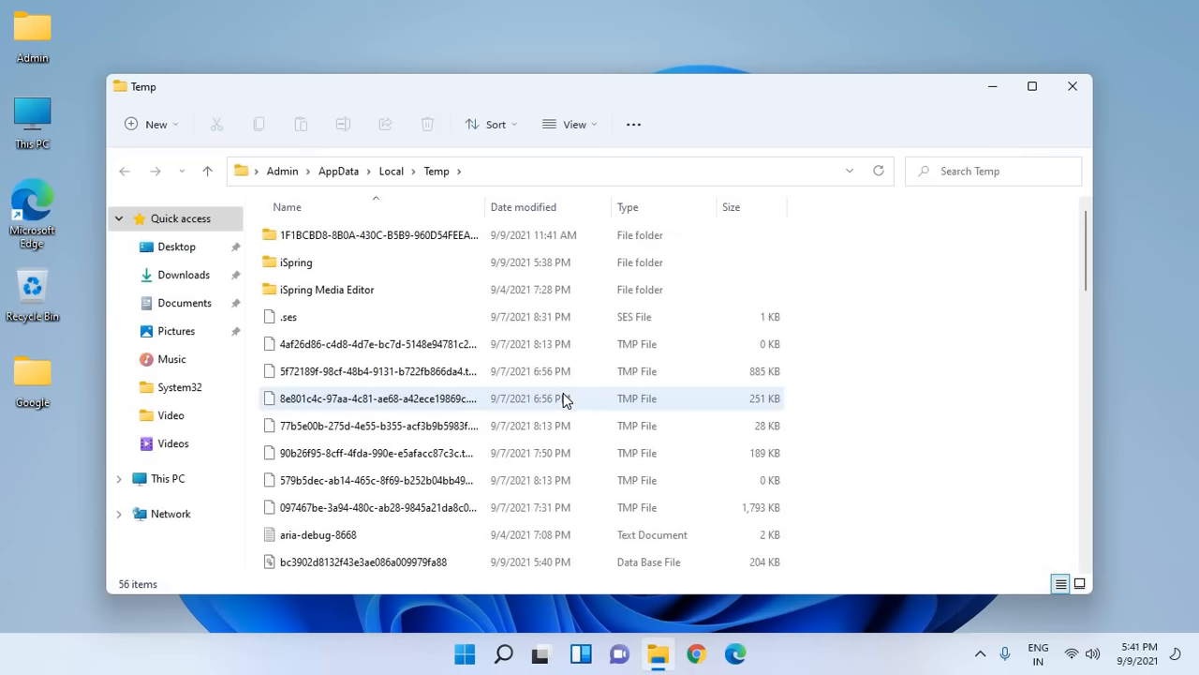
{"action": "left_click", "coordinate": [375, 234]}
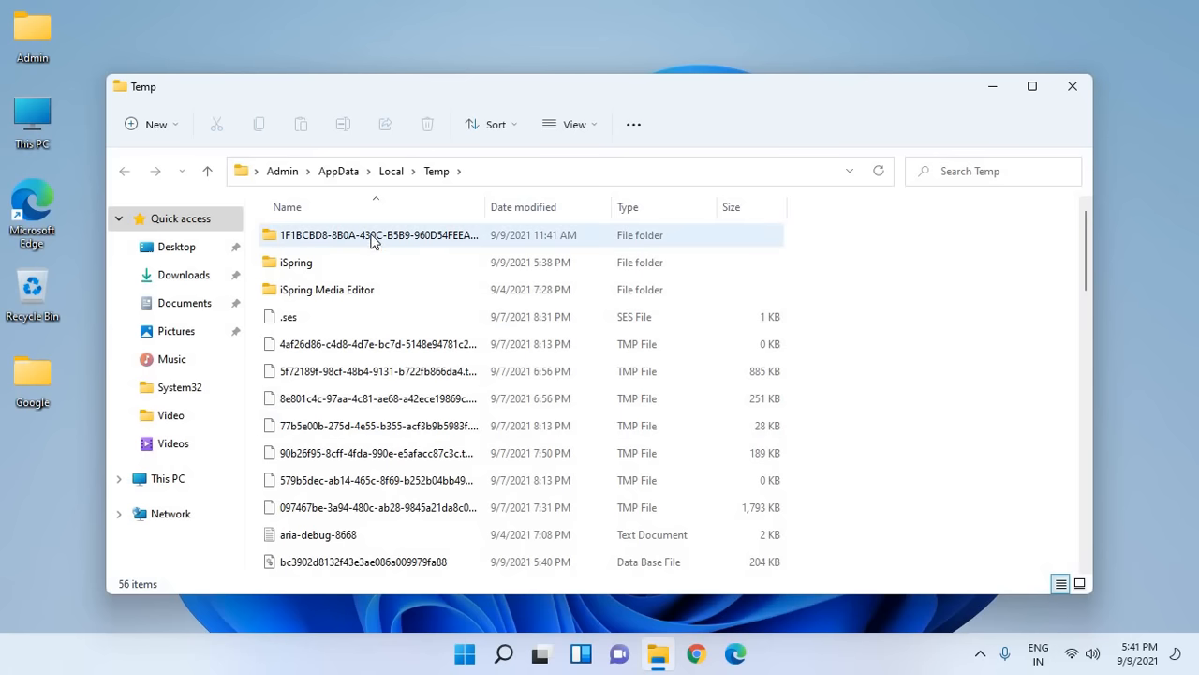
{"action": "left_click", "coordinate": [389, 453]}
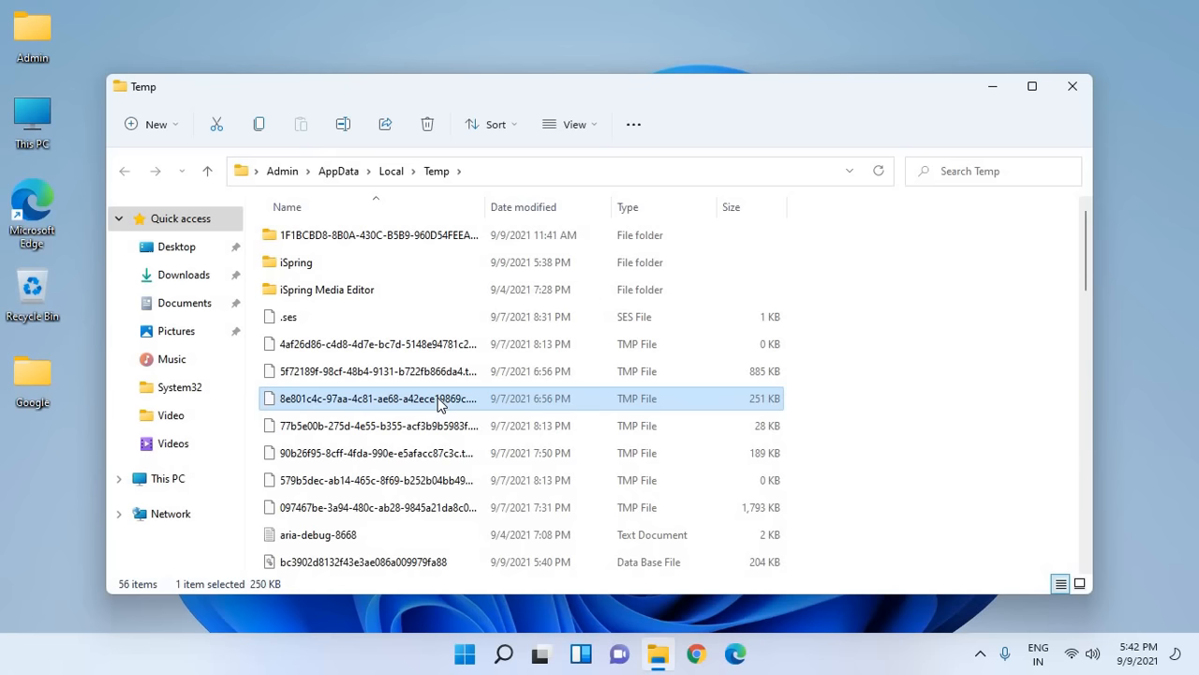
{"action": "mouse_move", "coordinate": [348, 296]}
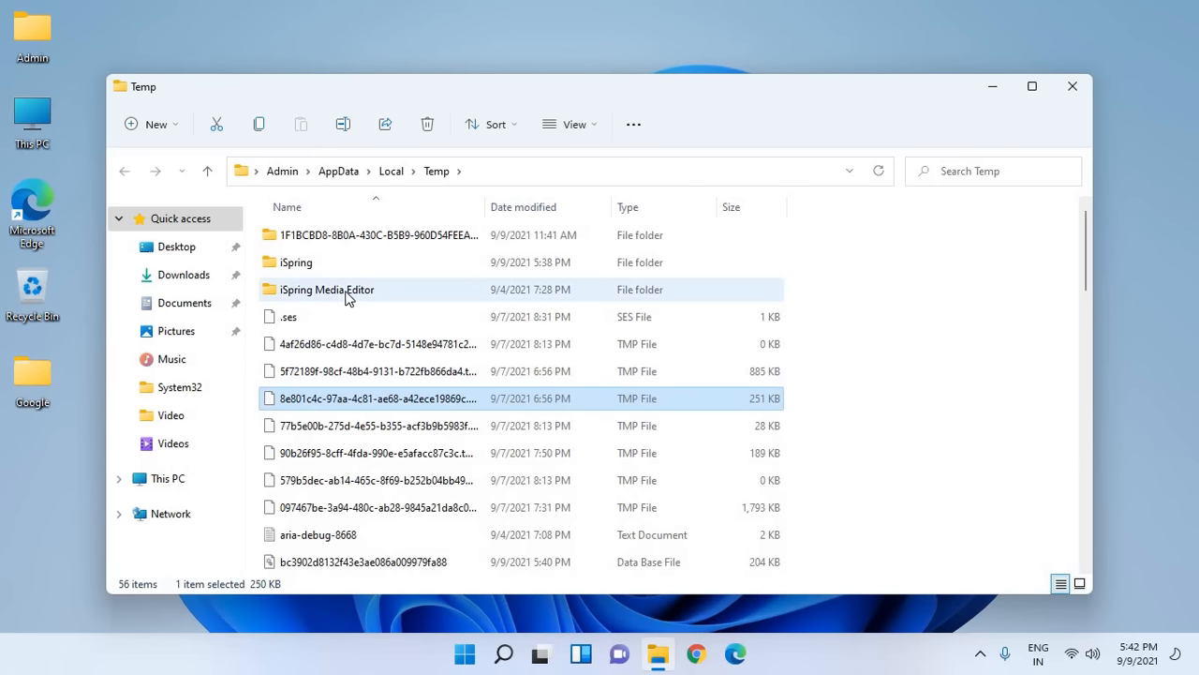
- Delete all Temp items, skipping every file in use for all current items
{"action": "left_click", "coordinate": [327, 289]}
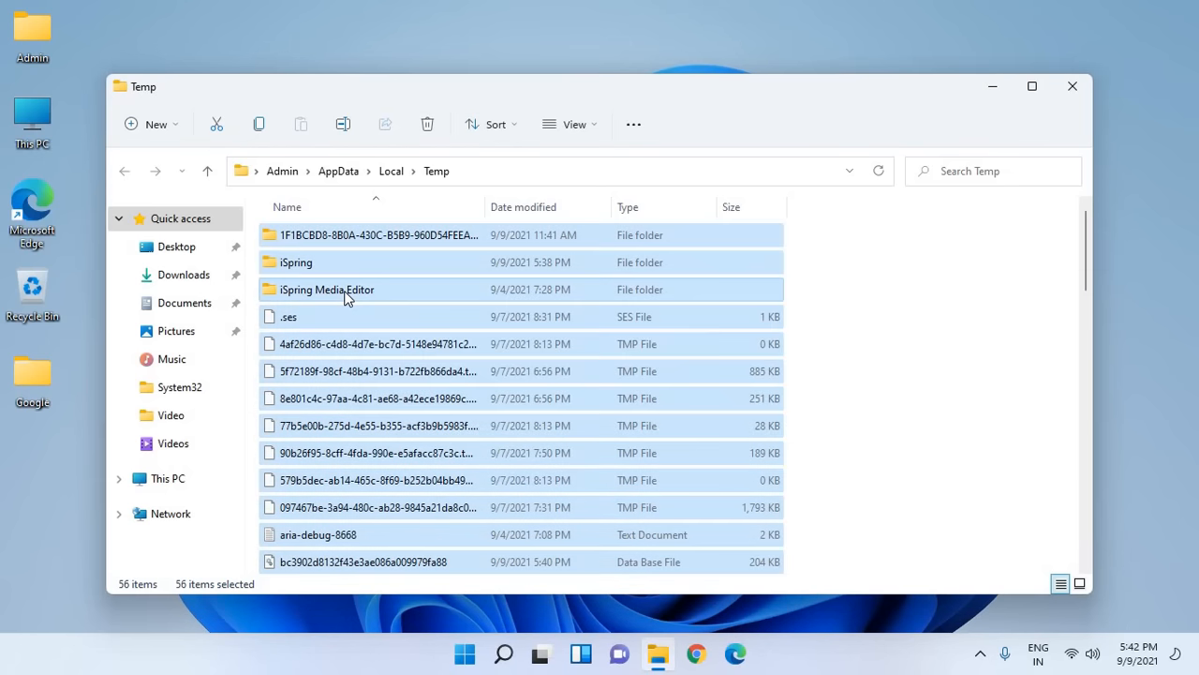
{"action": "left_click", "coordinate": [427, 124]}
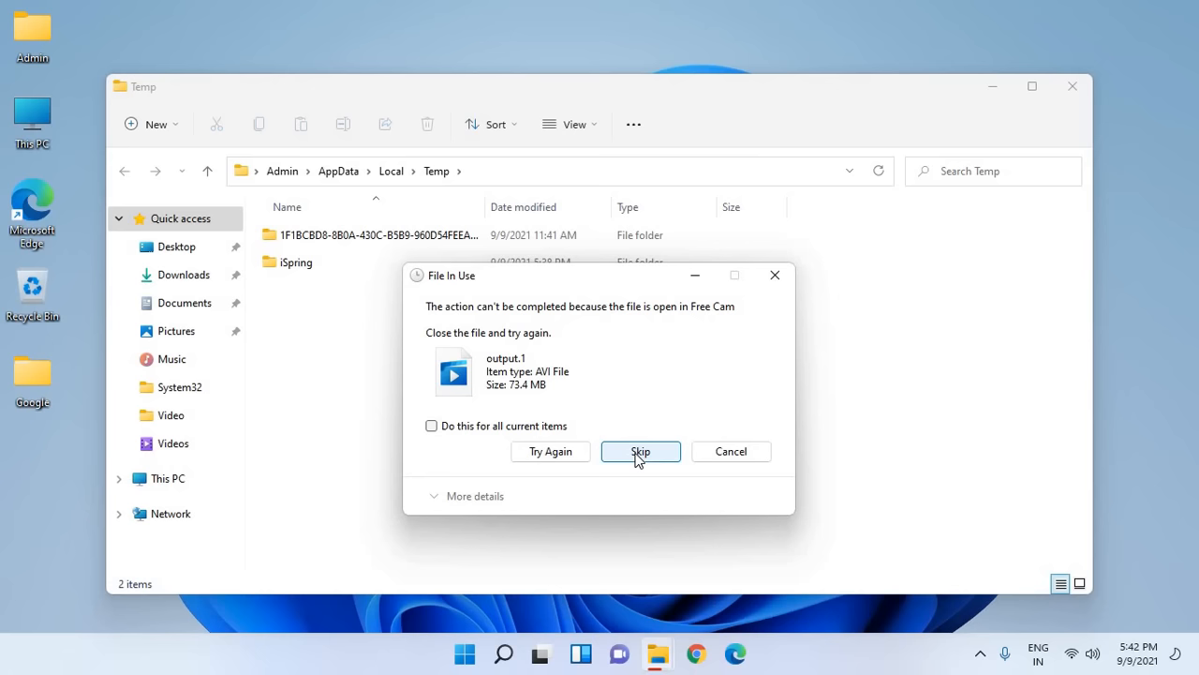
{"action": "left_click", "coordinate": [640, 451]}
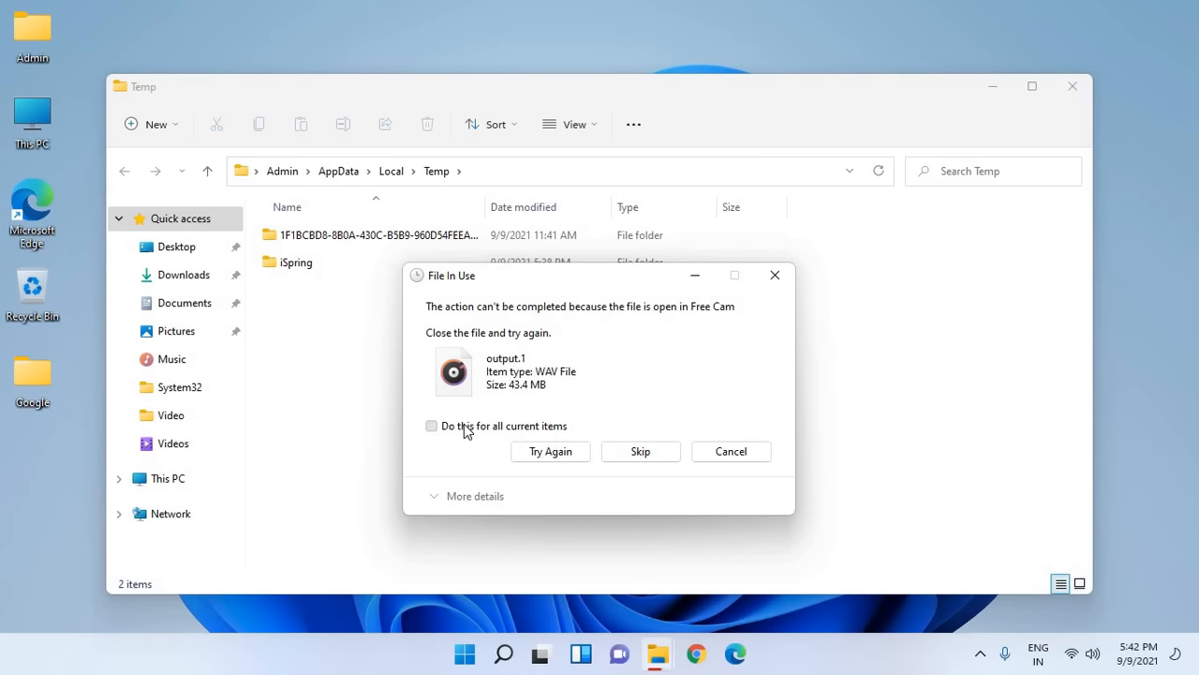
{"action": "left_click", "coordinate": [431, 425]}
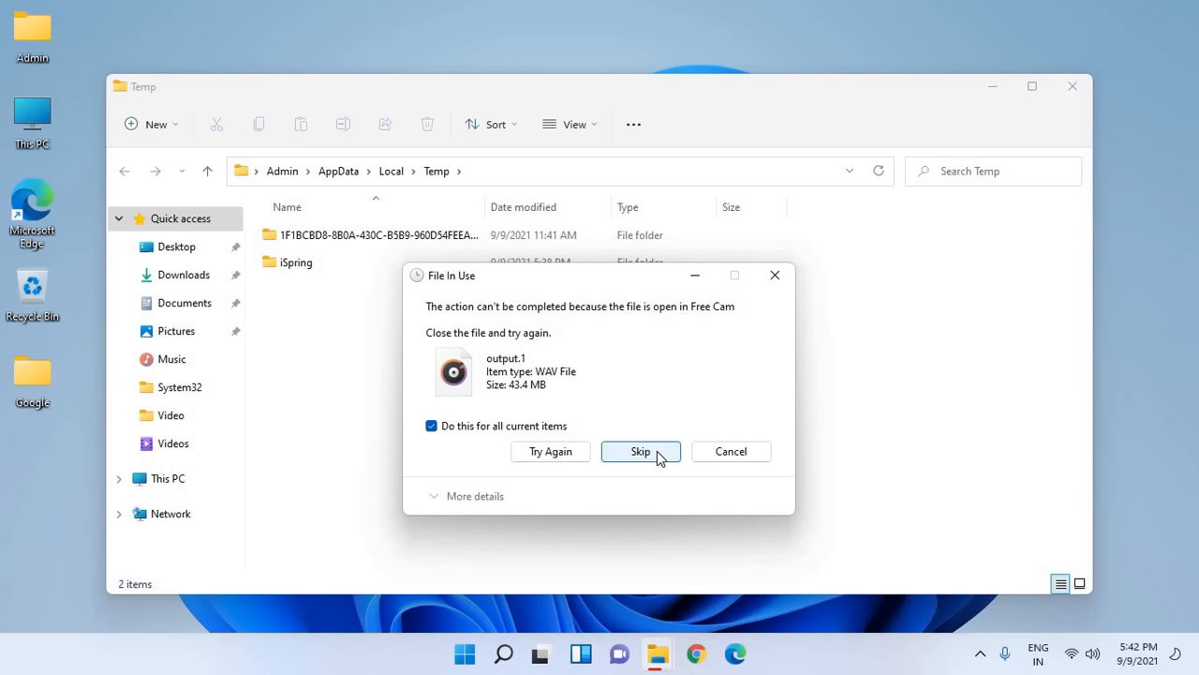
{"action": "left_click", "coordinate": [640, 451]}
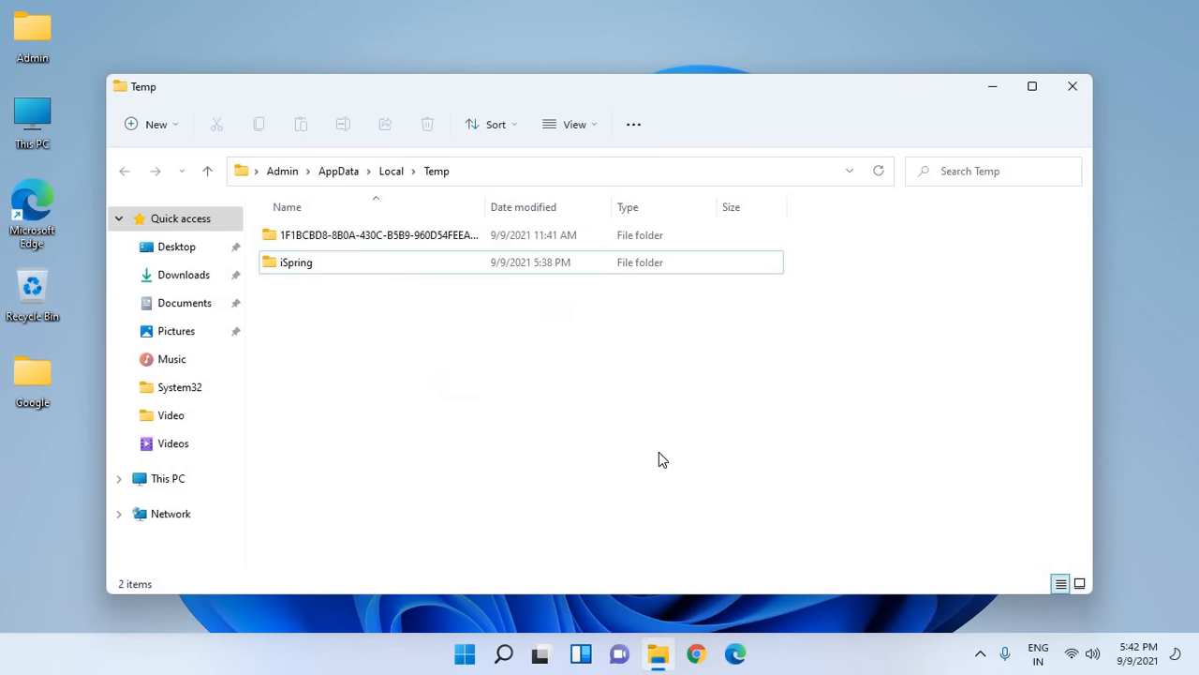
{"action": "mouse_move", "coordinate": [448, 296]}
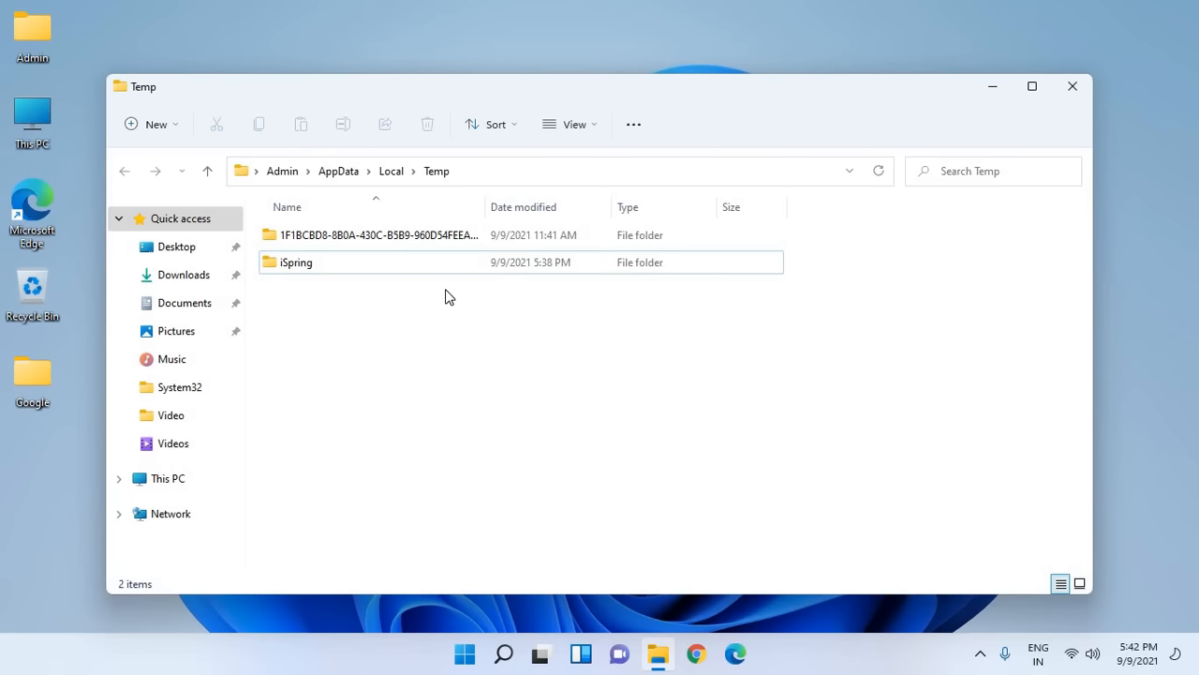
{"action": "mouse_move", "coordinate": [672, 320]}
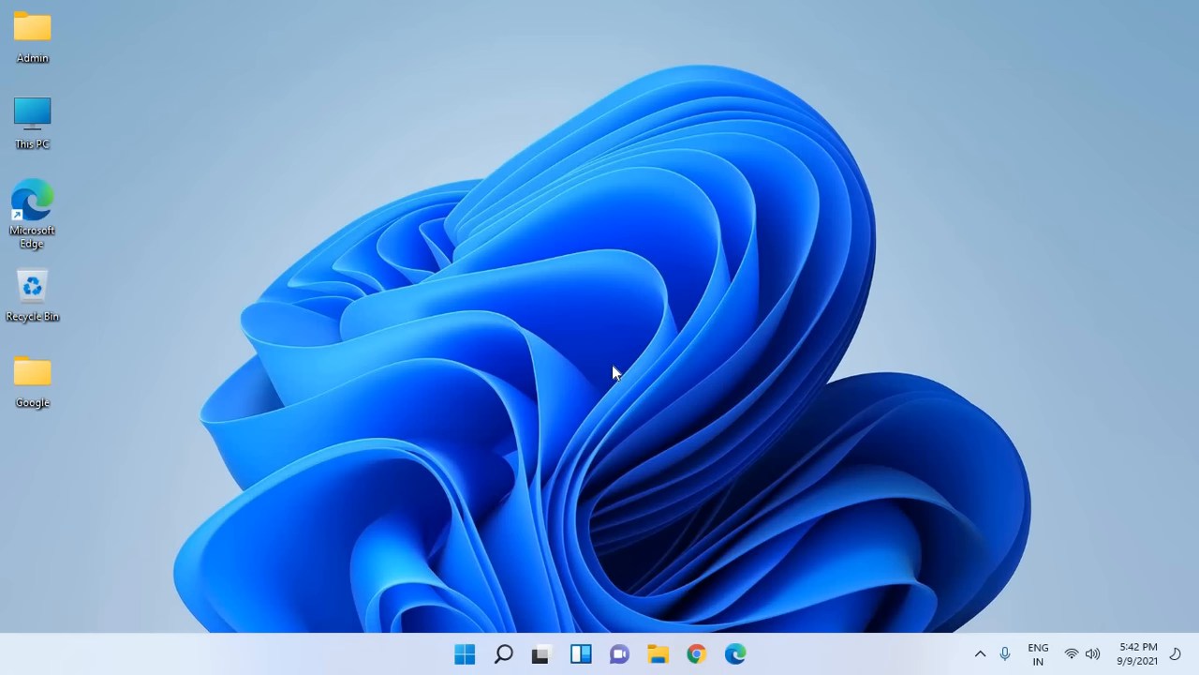
- Bring up the Run dialog and enter 'cleanmgr' in the Open field
{"action": "key", "text": "Win+r"}
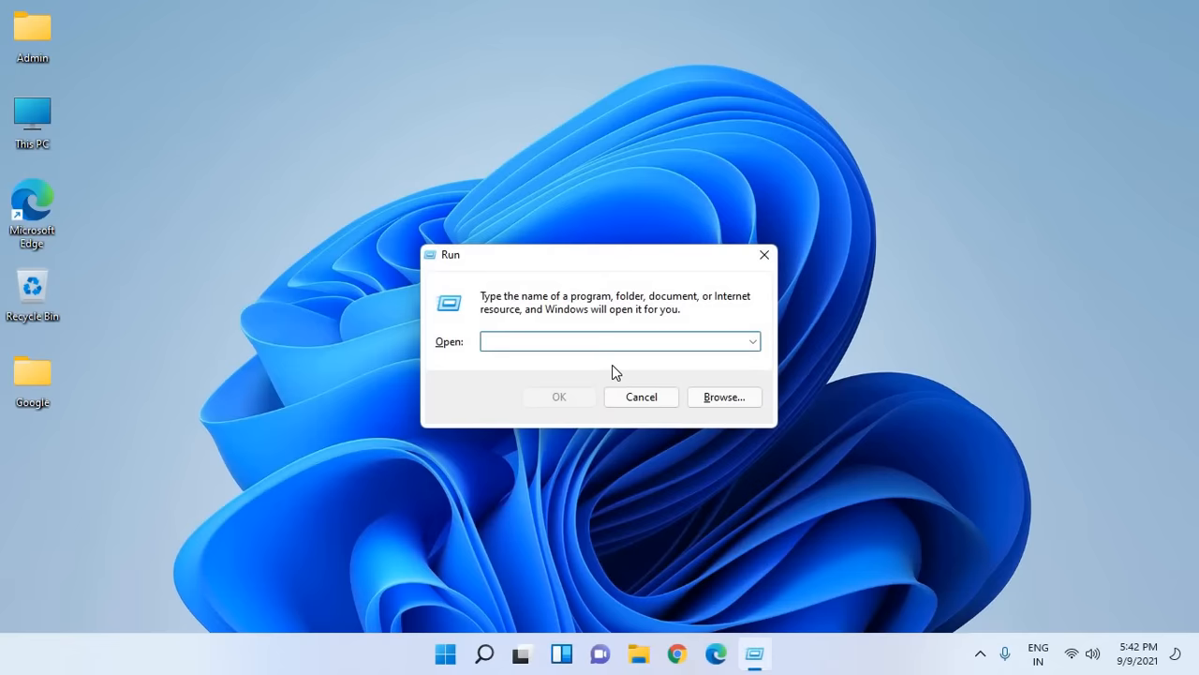
{"action": "type", "text": "le"}
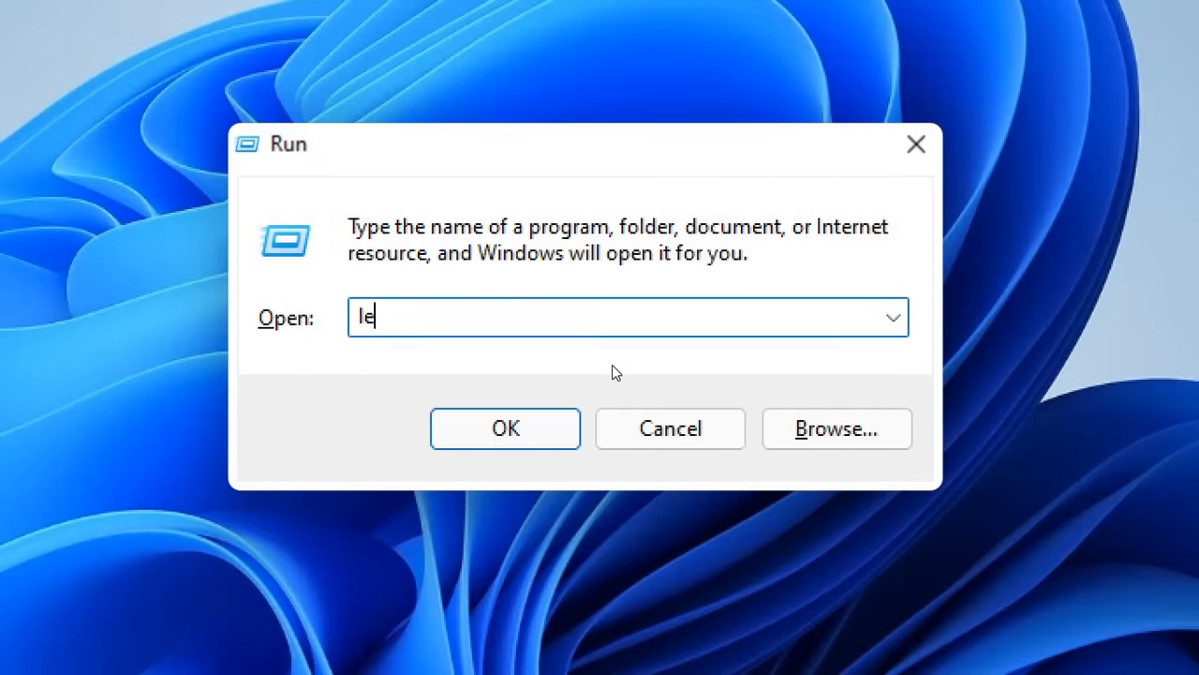
{"action": "type", "text": "clean"}
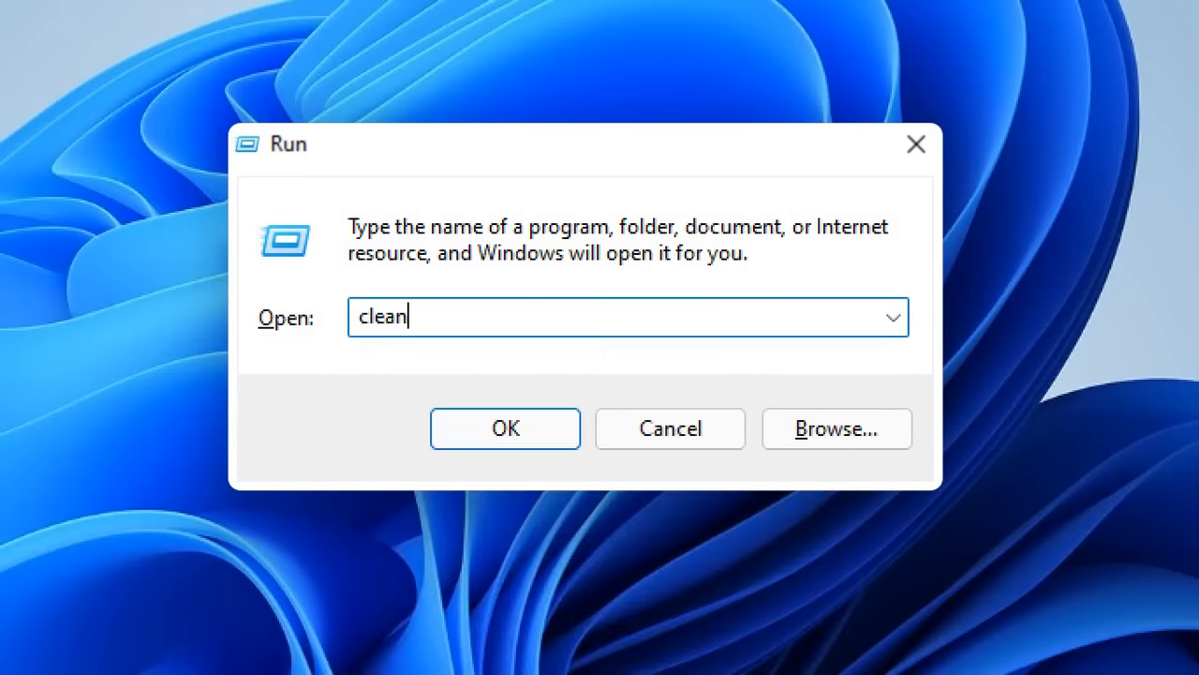
{"action": "type", "text": "mgr"}
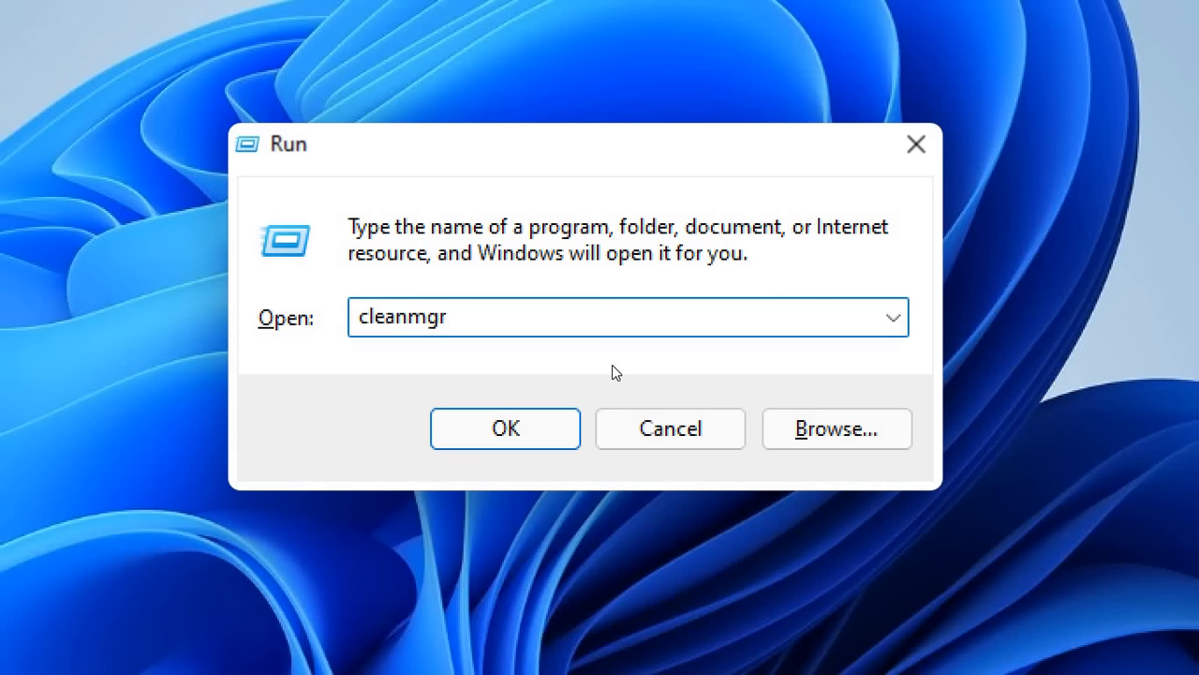
{"action": "left_click", "coordinate": [628, 317]}
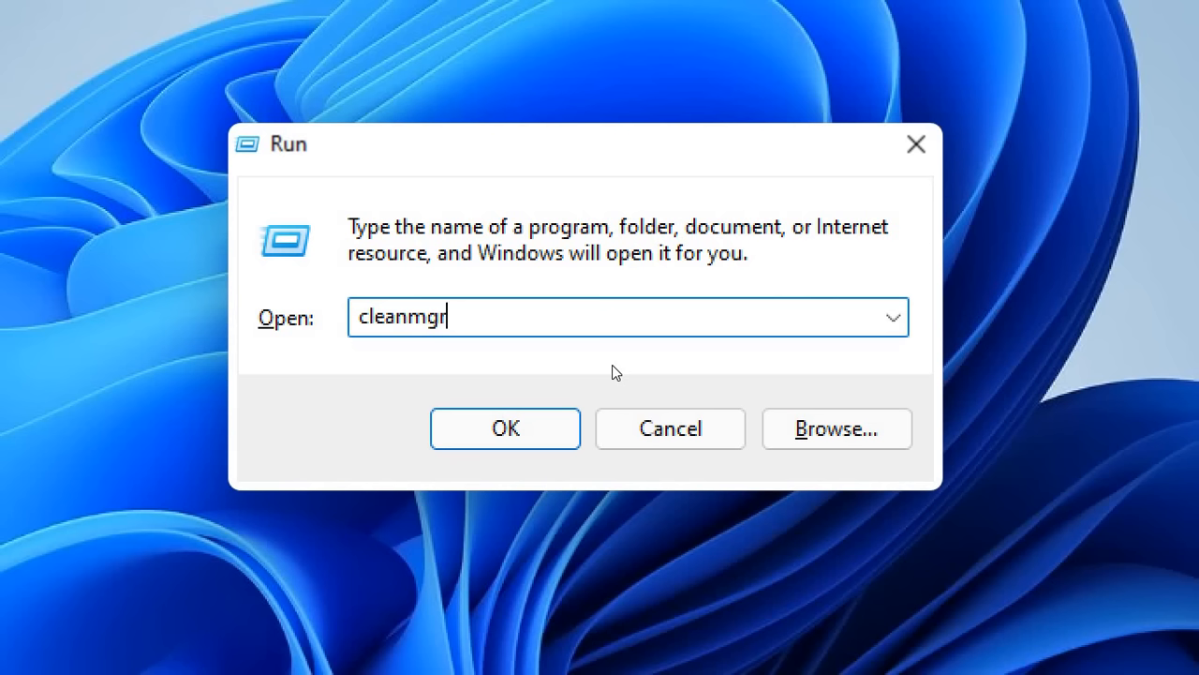
{"action": "mouse_move", "coordinate": [702, 438]}
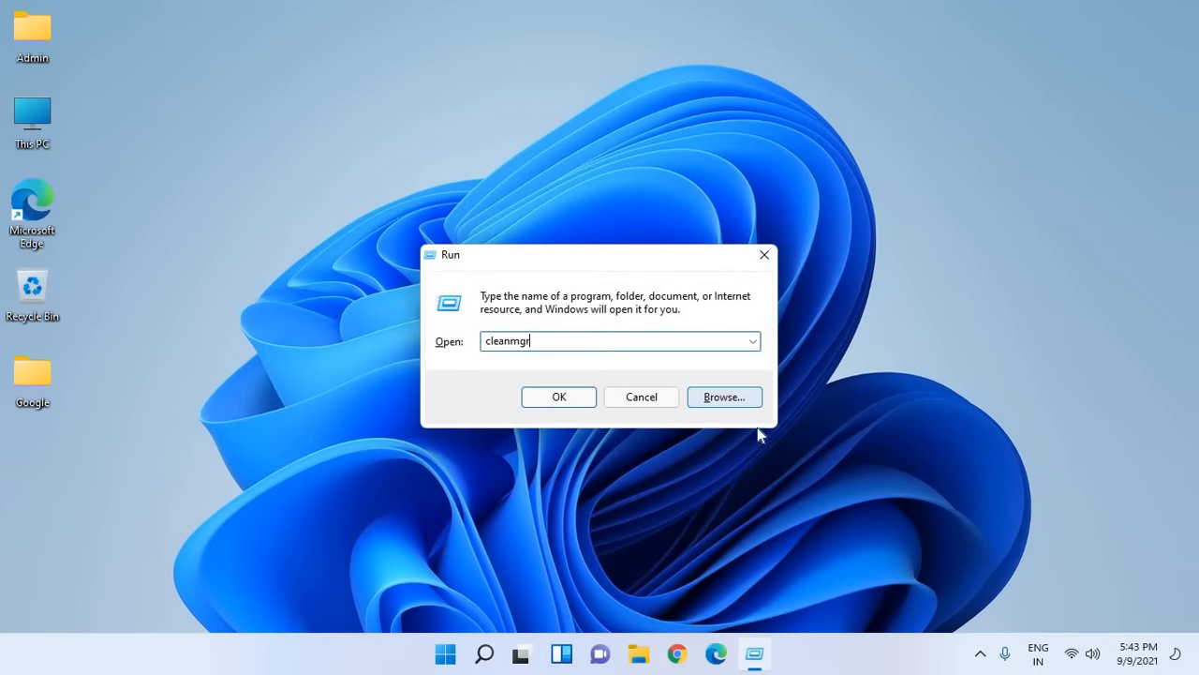
- Launch Disk Cleanup and select drive (C:) from the Drives list
{"action": "left_click", "coordinate": [559, 397]}
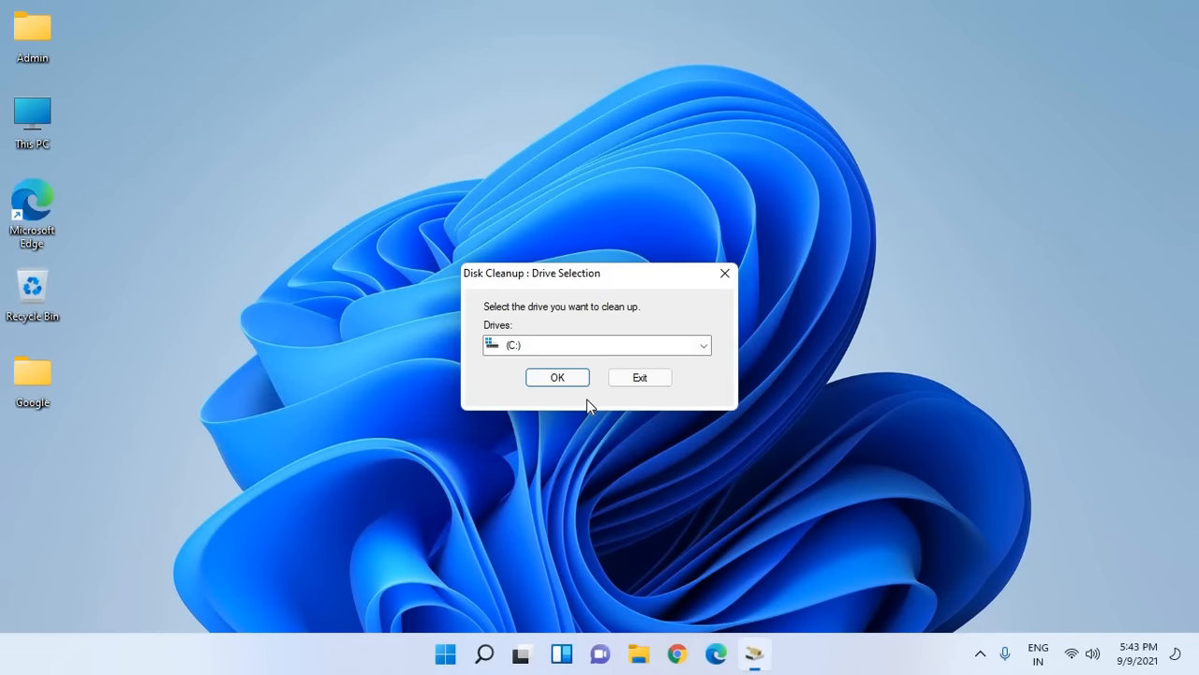
{"action": "mouse_move", "coordinate": [477, 291]}
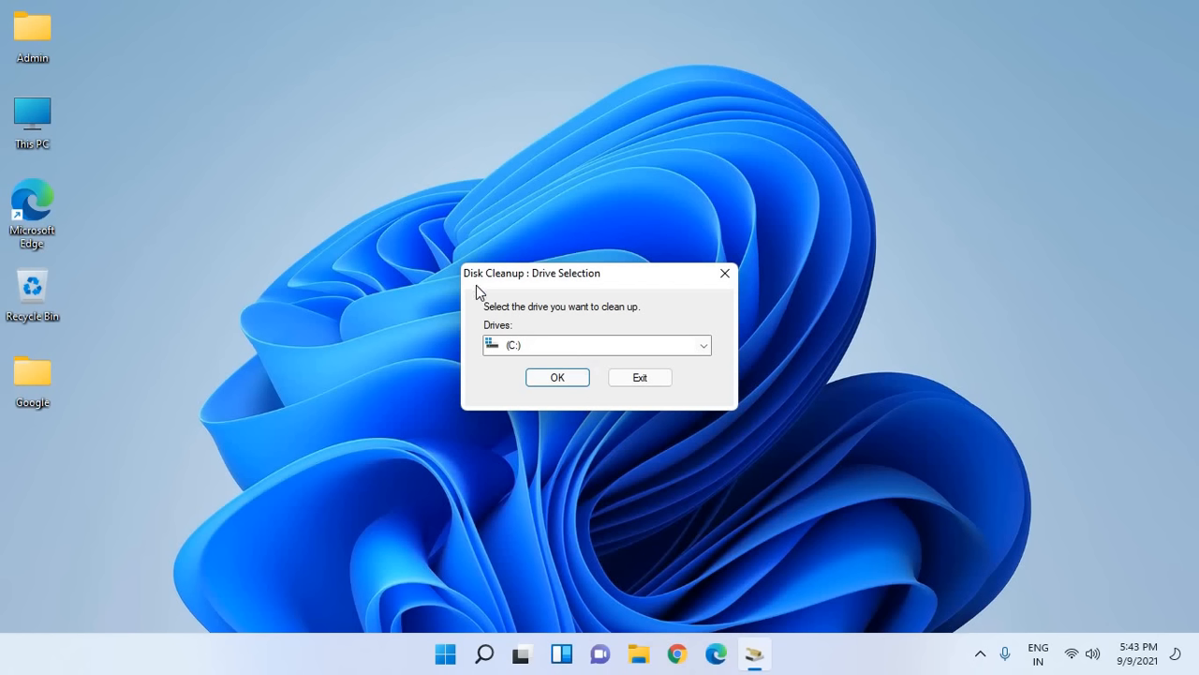
{"action": "mouse_move", "coordinate": [565, 284]}
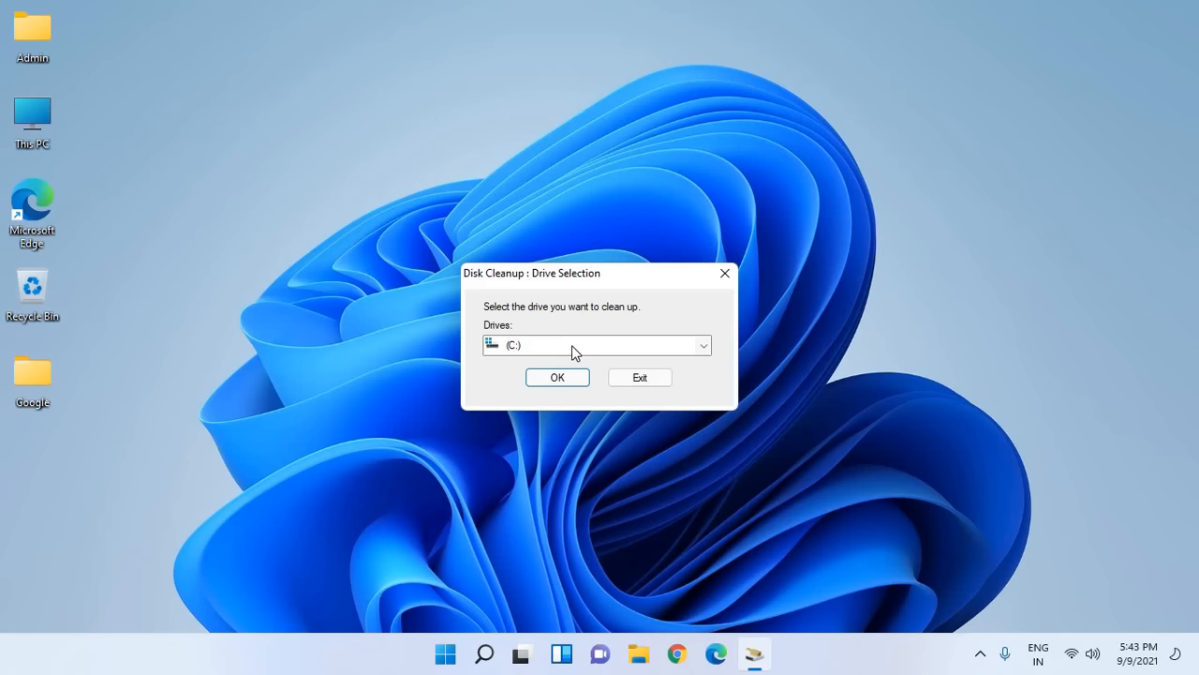
{"action": "left_click", "coordinate": [702, 344]}
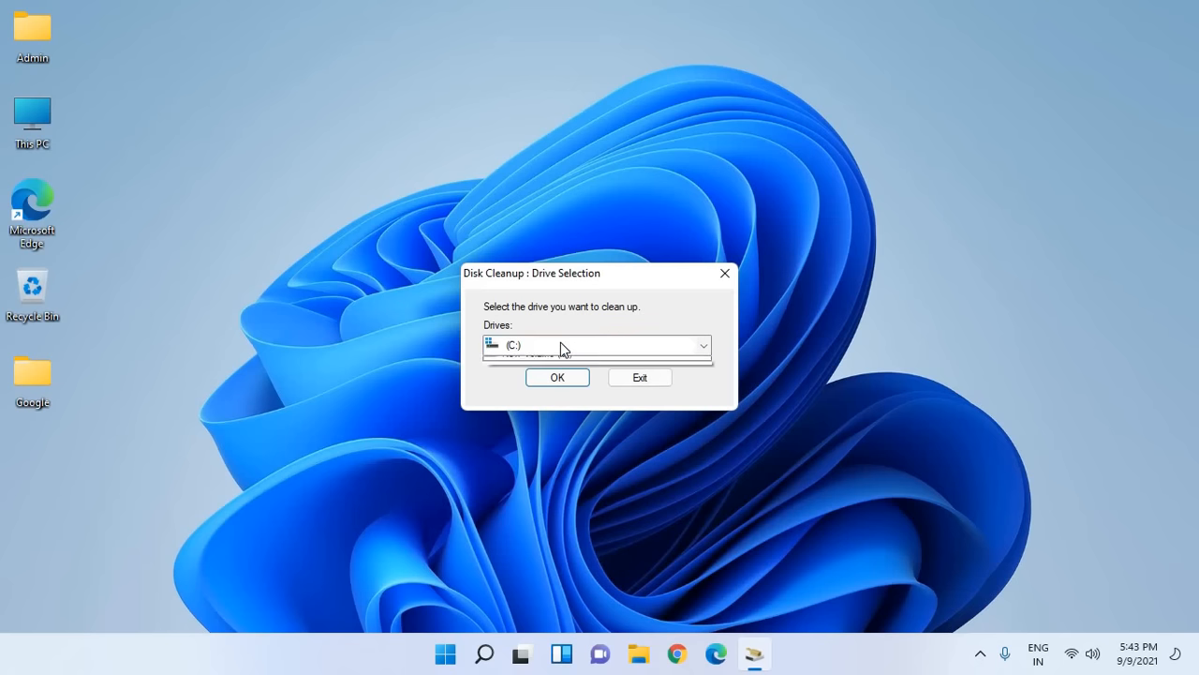
{"action": "left_click", "coordinate": [597, 345]}
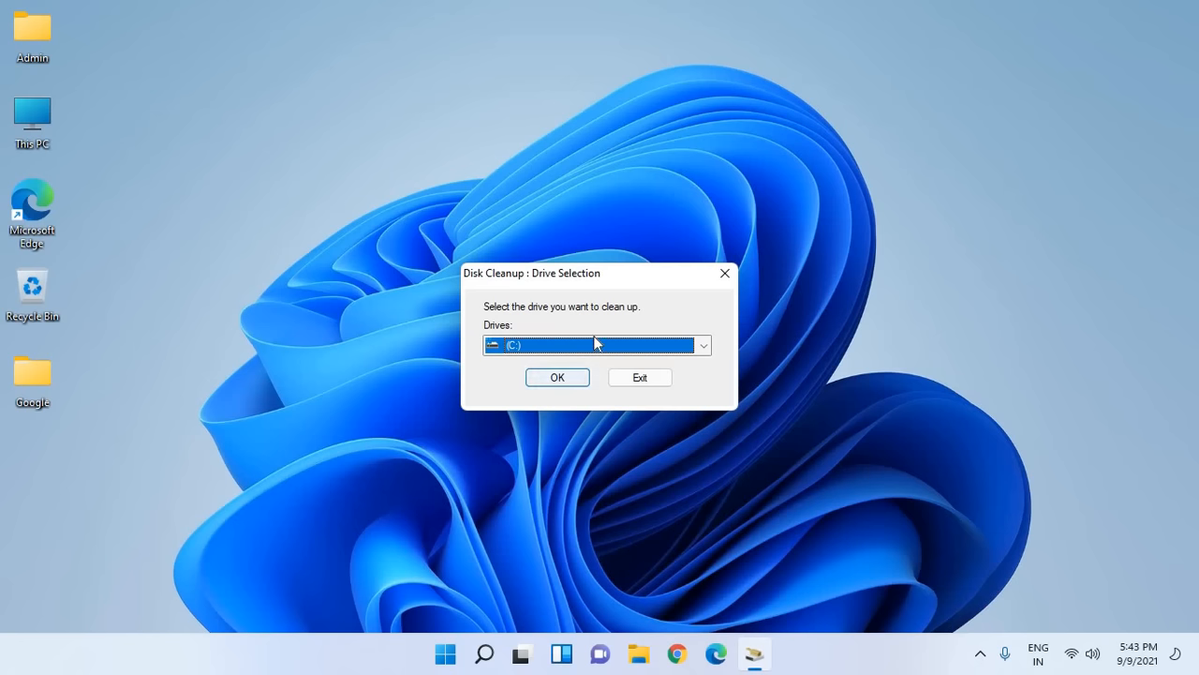
{"action": "left_click", "coordinate": [557, 377]}
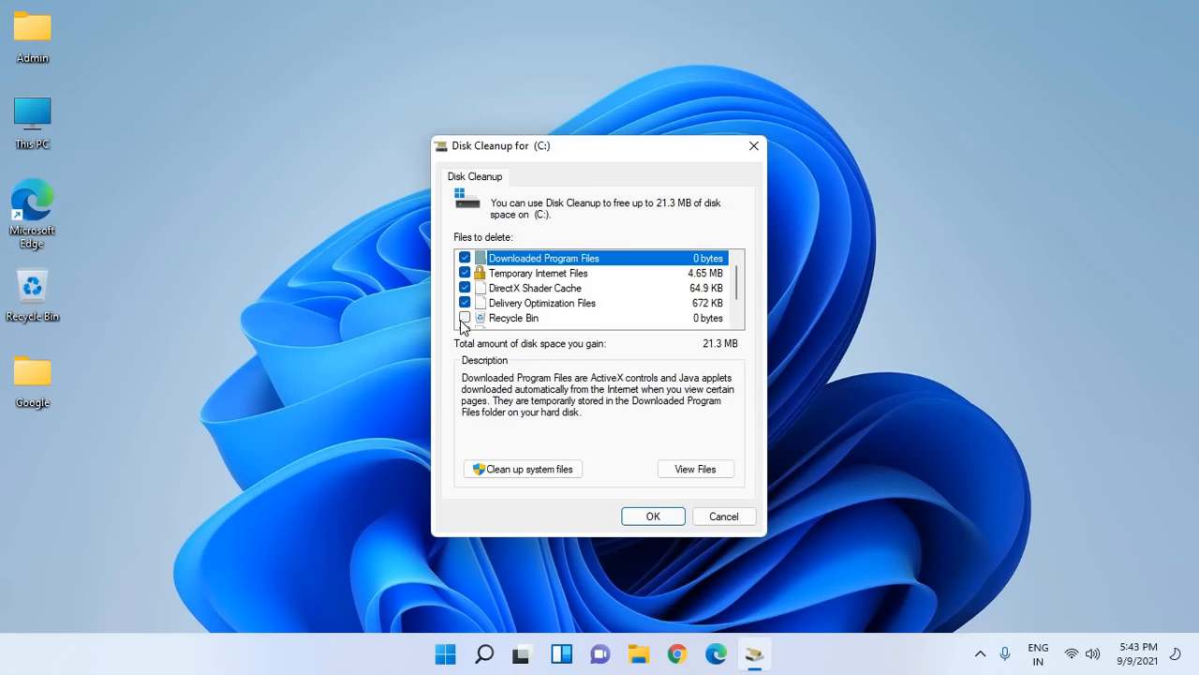
- Check all categories including Temporary files, then confirm permanently deleting them
{"action": "scroll", "scroll_direction": "down", "scroll_amount": 3}
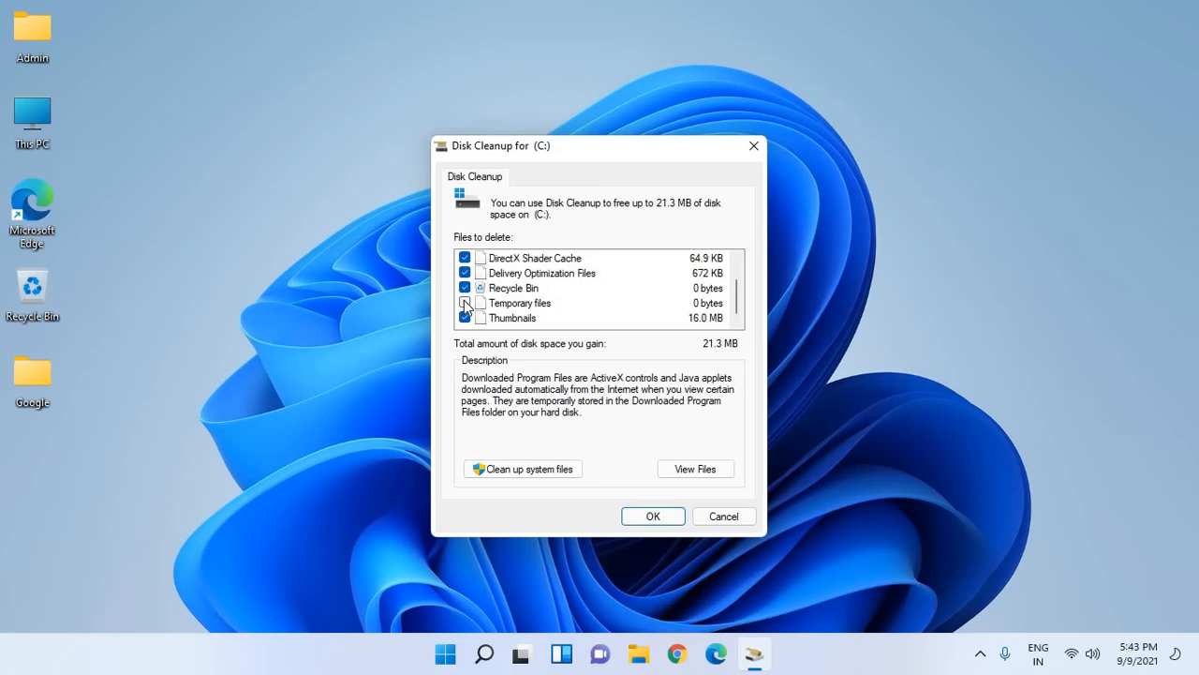
{"action": "left_click", "coordinate": [465, 303]}
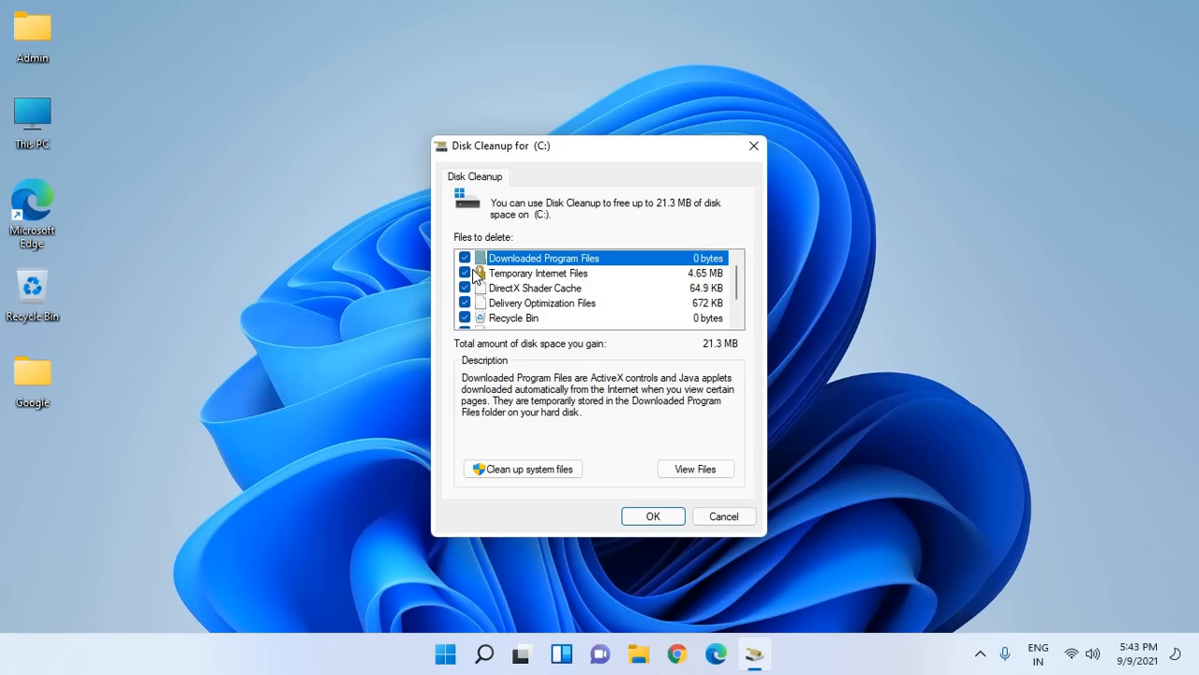
{"action": "scroll", "scroll_direction": "down", "scroll_amount": 3}
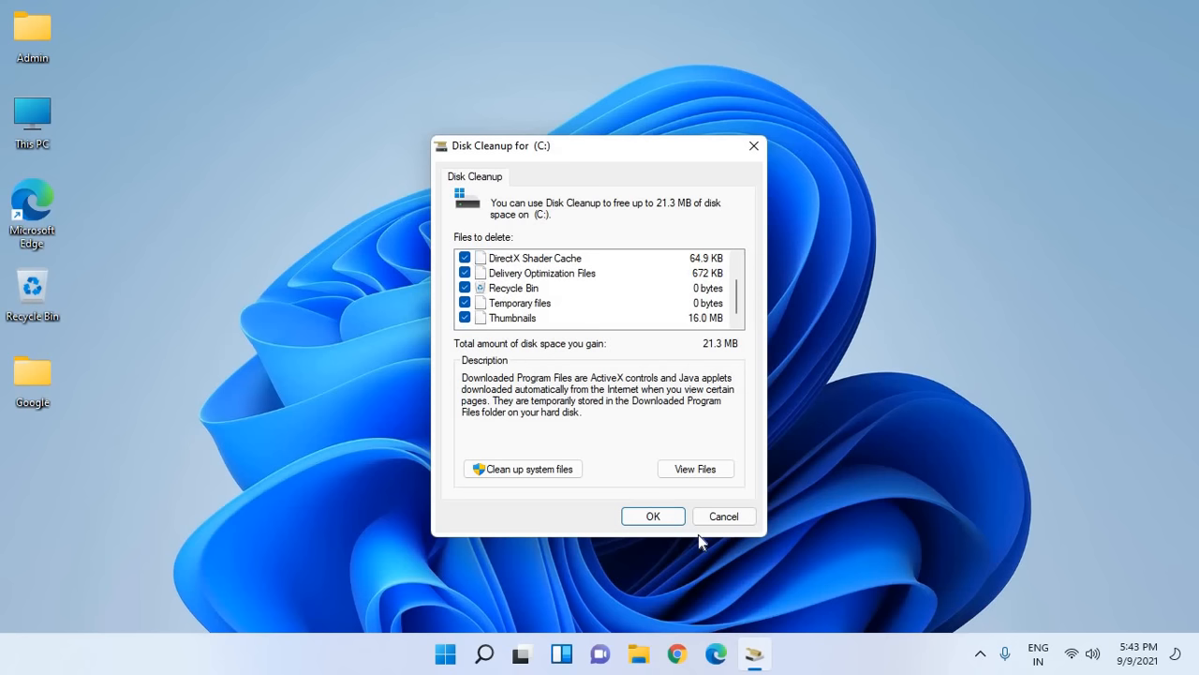
{"action": "left_click", "coordinate": [653, 515]}
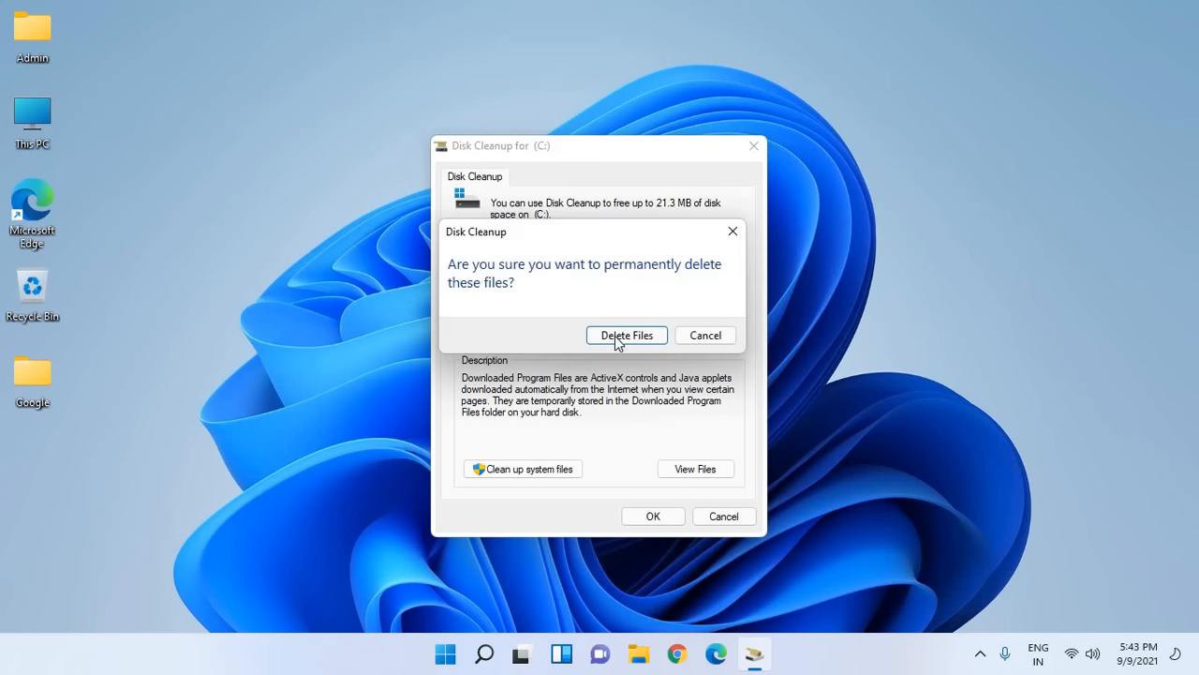
{"action": "left_click", "coordinate": [626, 334]}
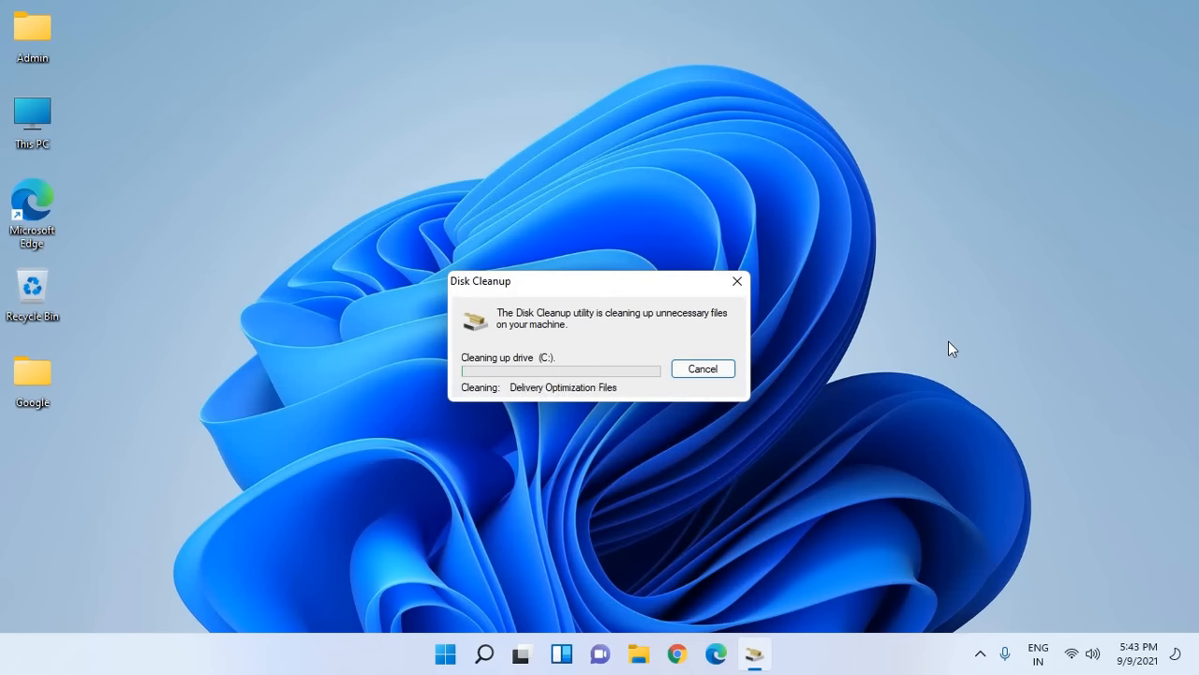